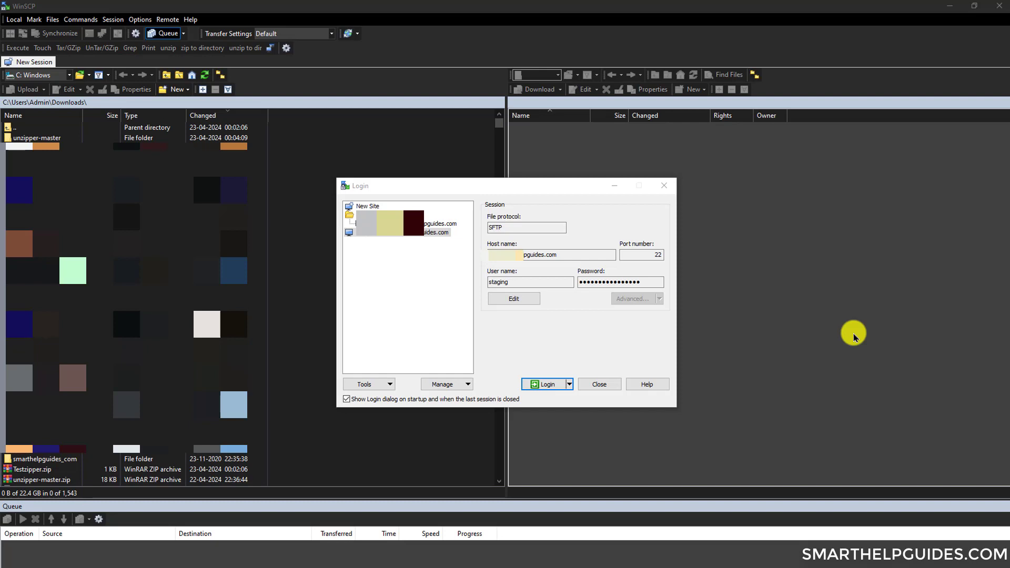
pyautogui.moveTo(754, 389)
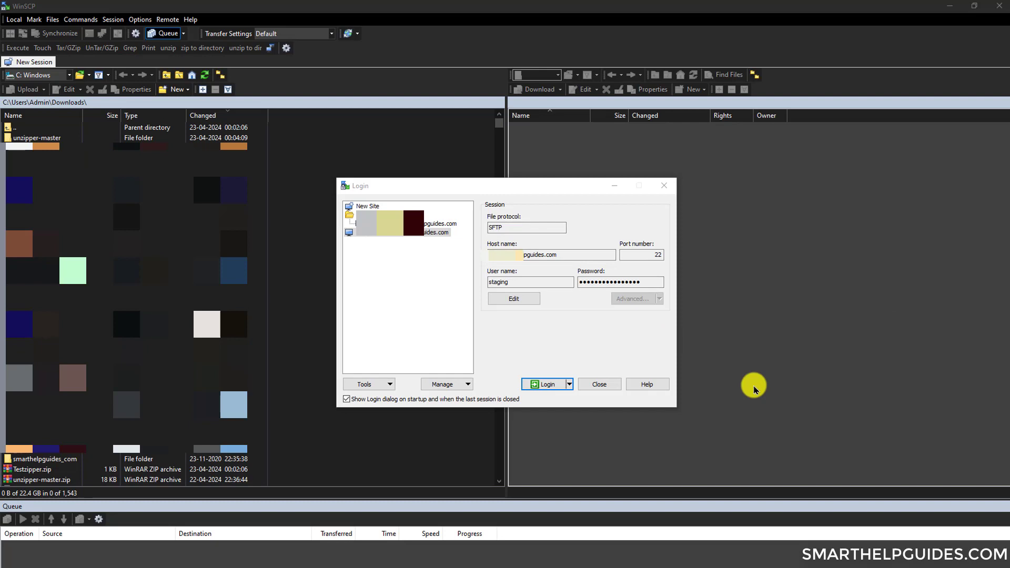
pyautogui.moveTo(862, 367)
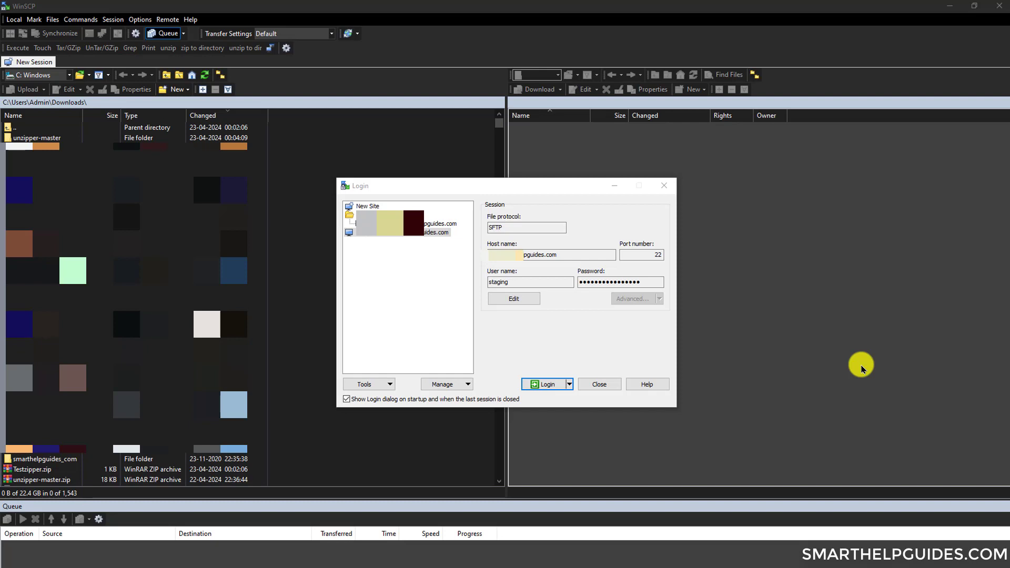
pyautogui.moveTo(846, 350)
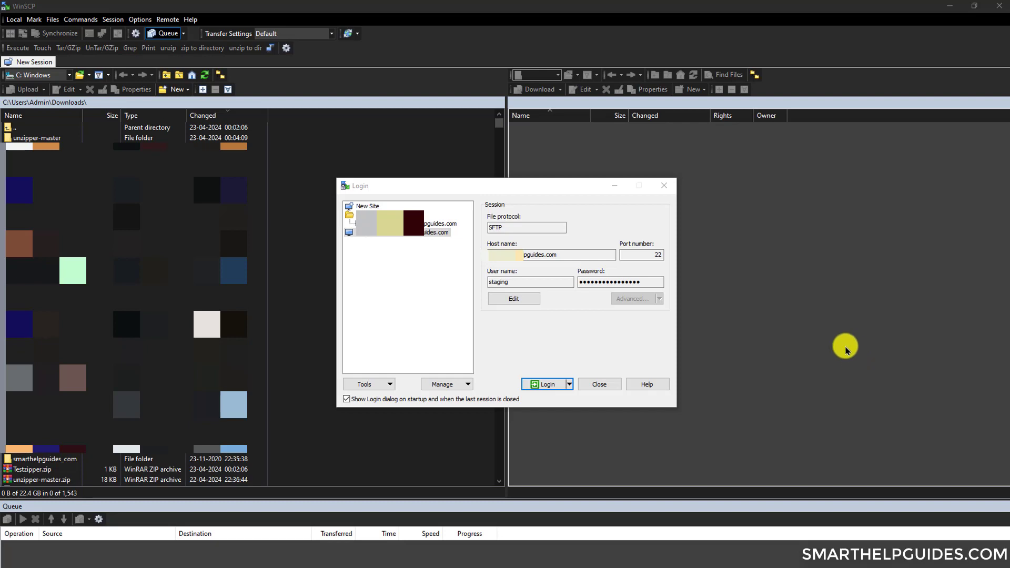
pyautogui.moveTo(729, 322)
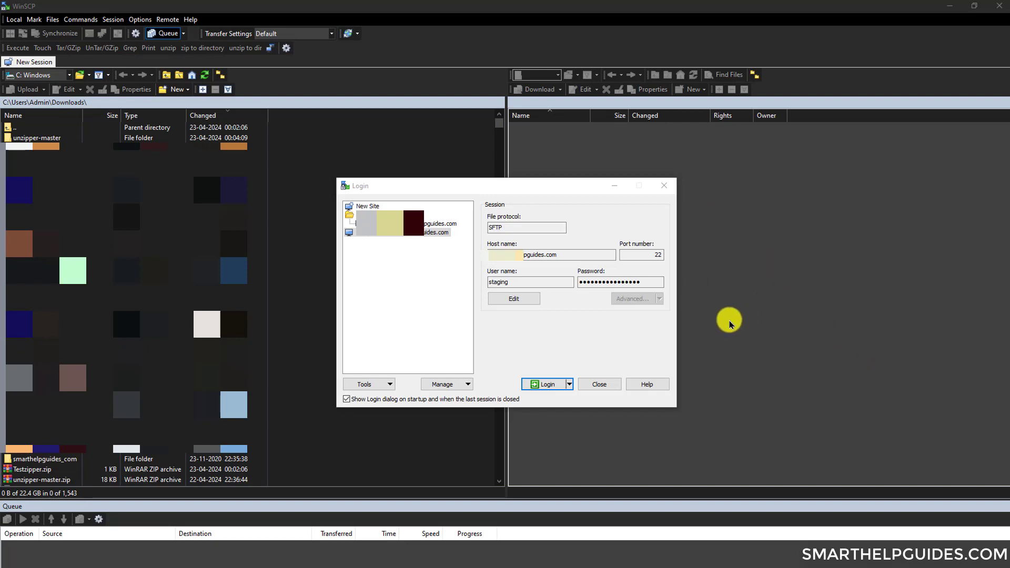
pyautogui.moveTo(442, 282)
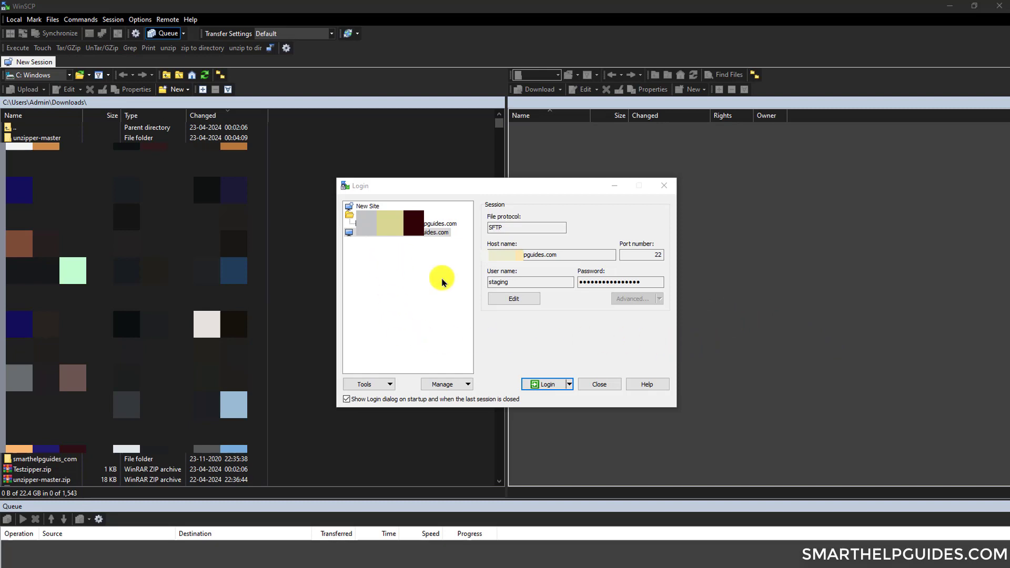
pyautogui.moveTo(499, 227)
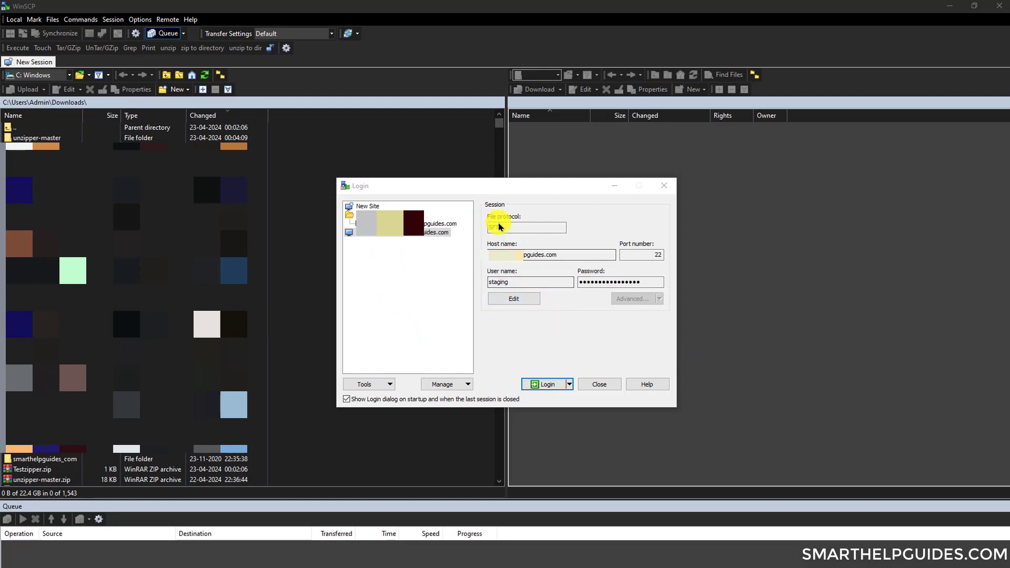
# Step: Log in to the saved SFTP server, upload Testzipper.zip to /testing/, and select it
pyautogui.click(525, 228)
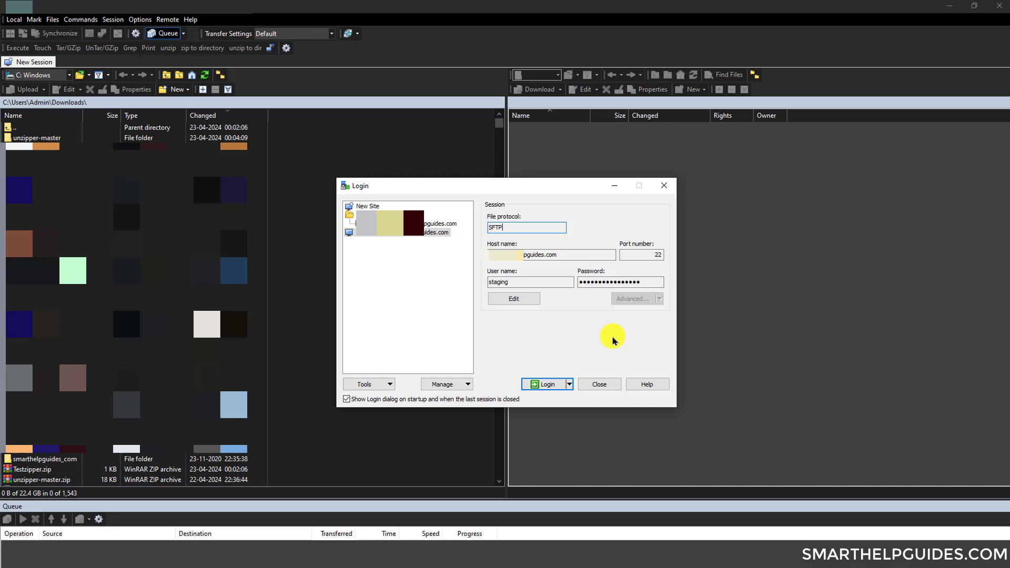
pyautogui.moveTo(643, 296)
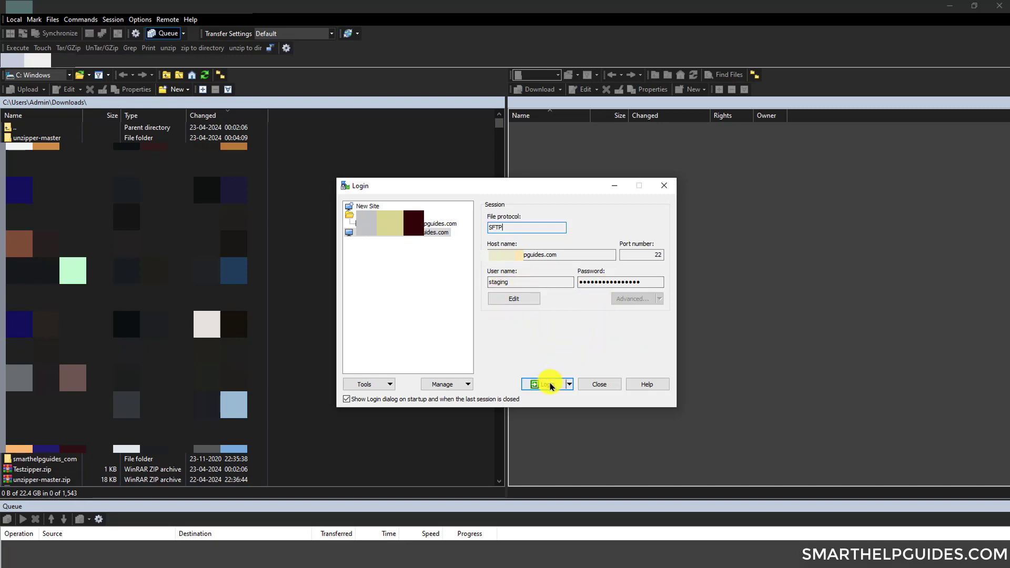
pyautogui.click(543, 384)
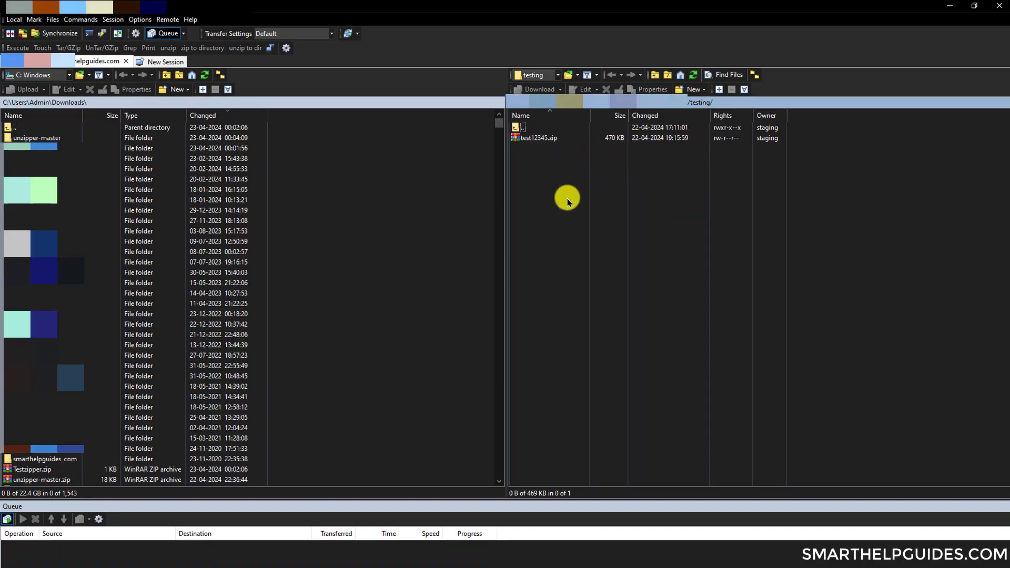
pyautogui.moveTo(557, 176)
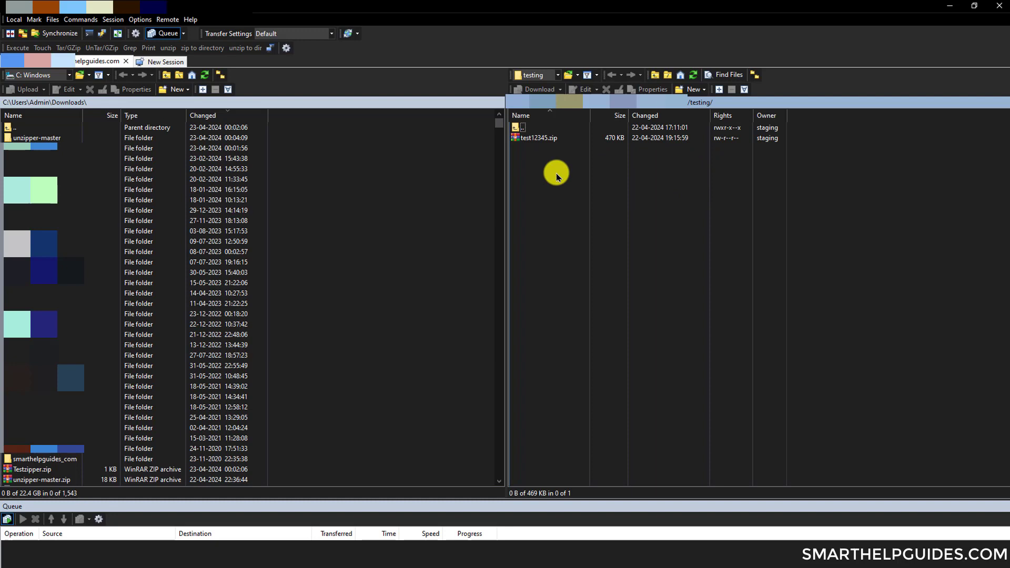
pyautogui.moveTo(618, 212)
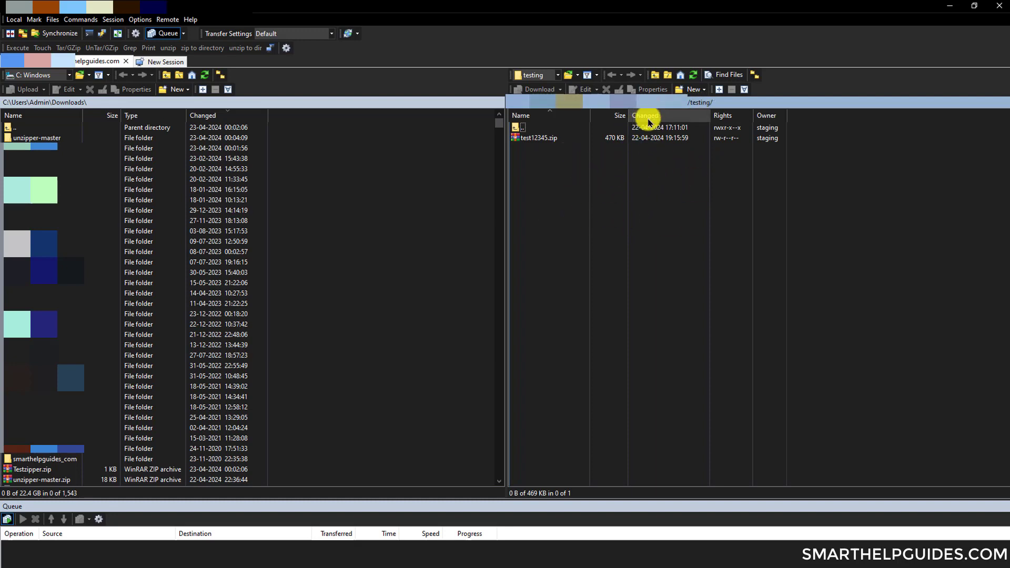
pyautogui.moveTo(706, 138)
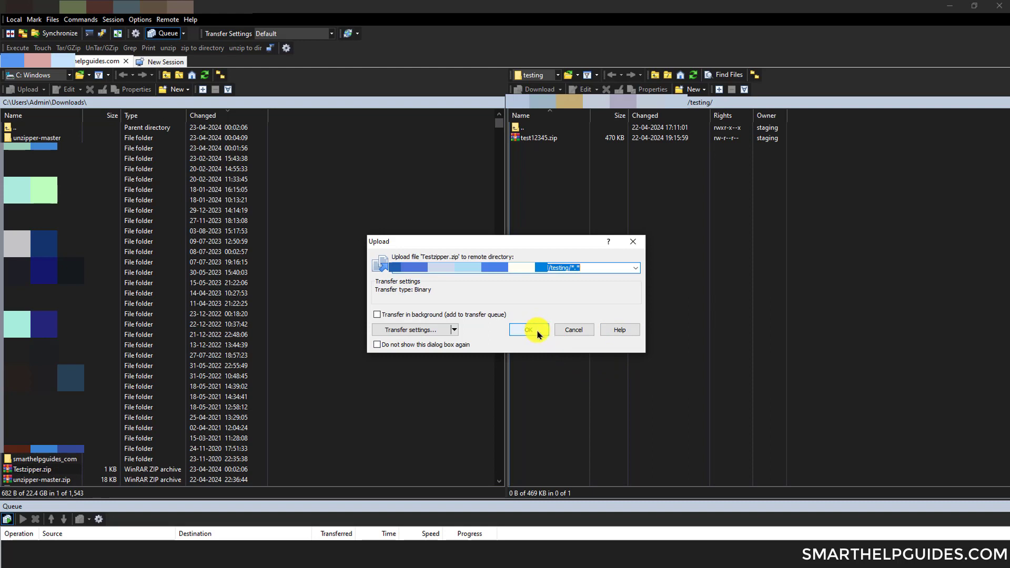
pyautogui.click(526, 329)
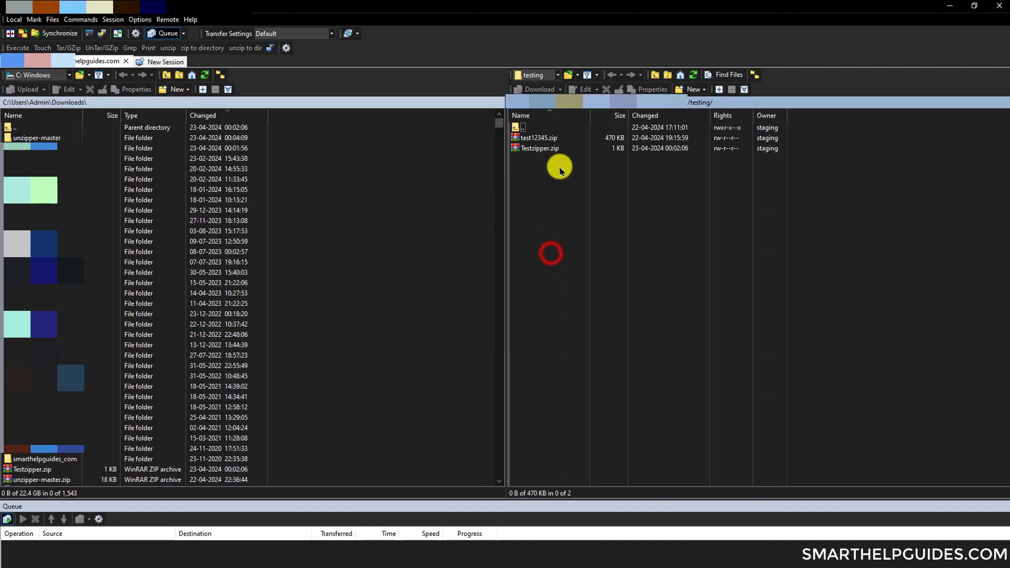
pyautogui.click(539, 149)
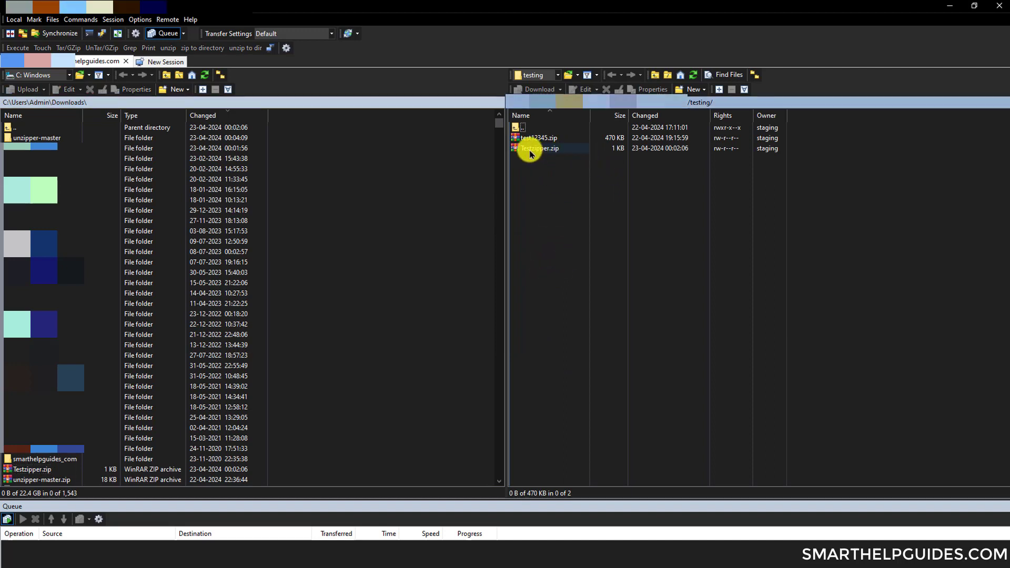
pyautogui.click(540, 149)
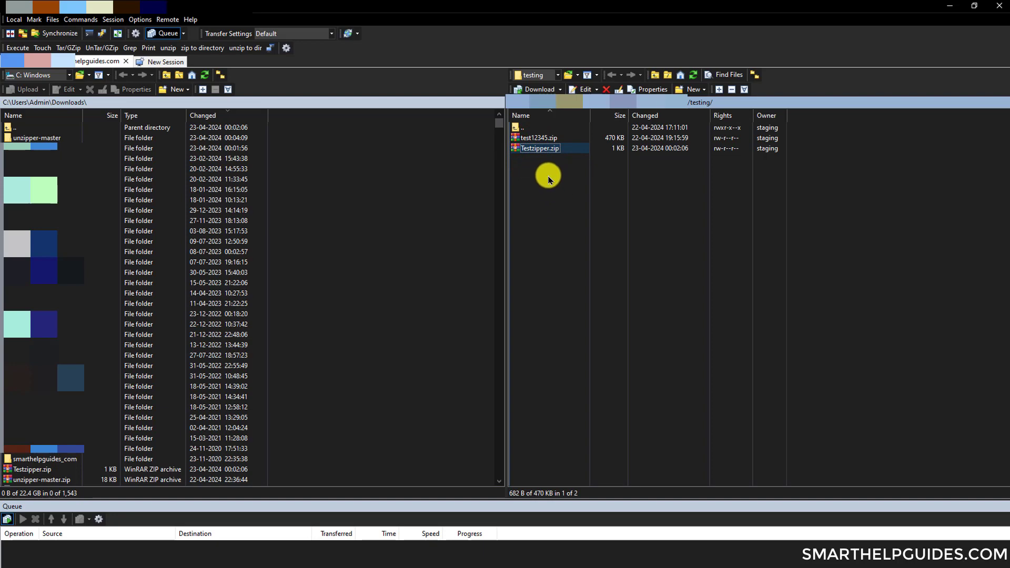
pyautogui.rightClick(539, 149)
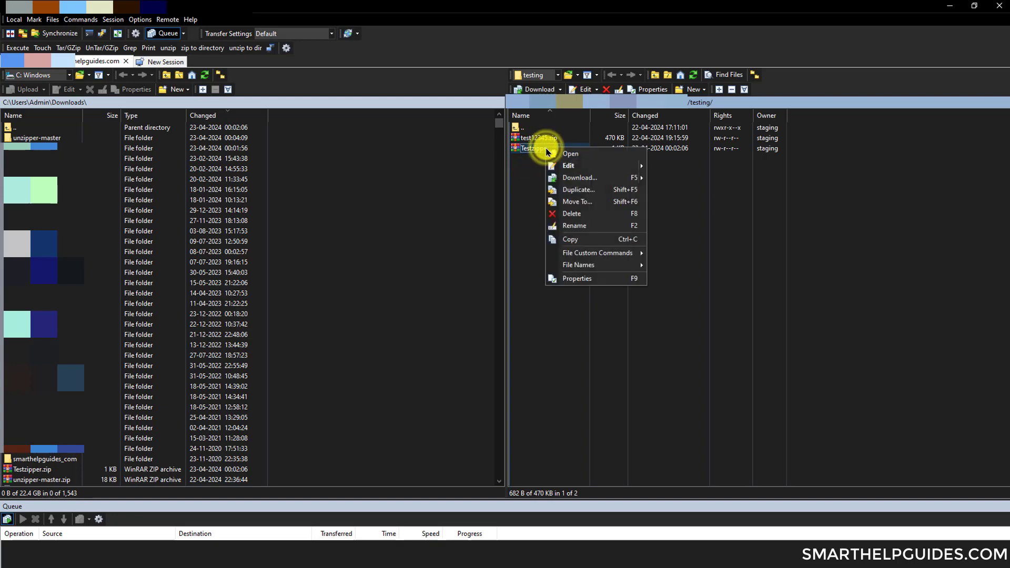
pyautogui.moveTo(597, 253)
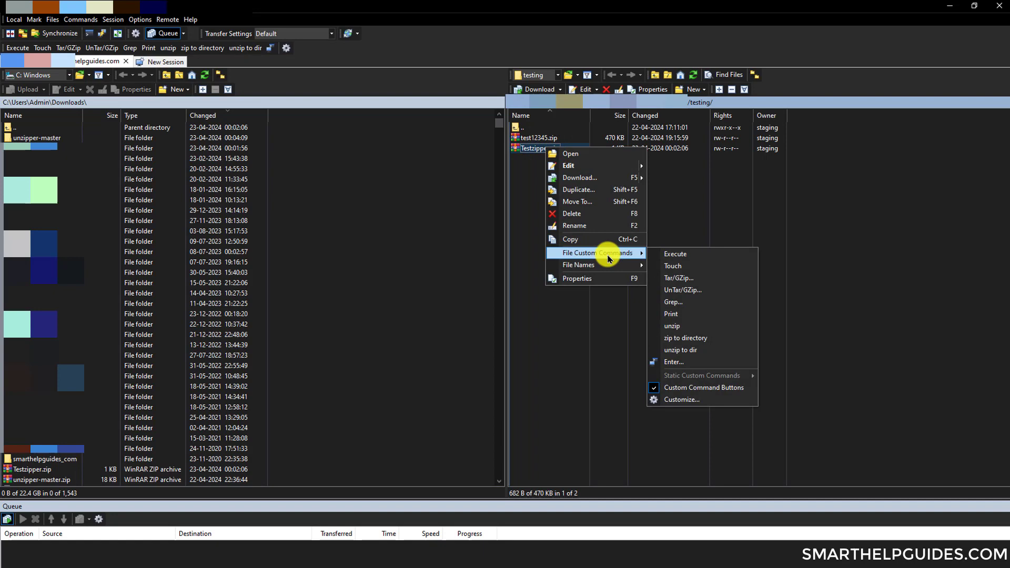
pyautogui.moveTo(674, 254)
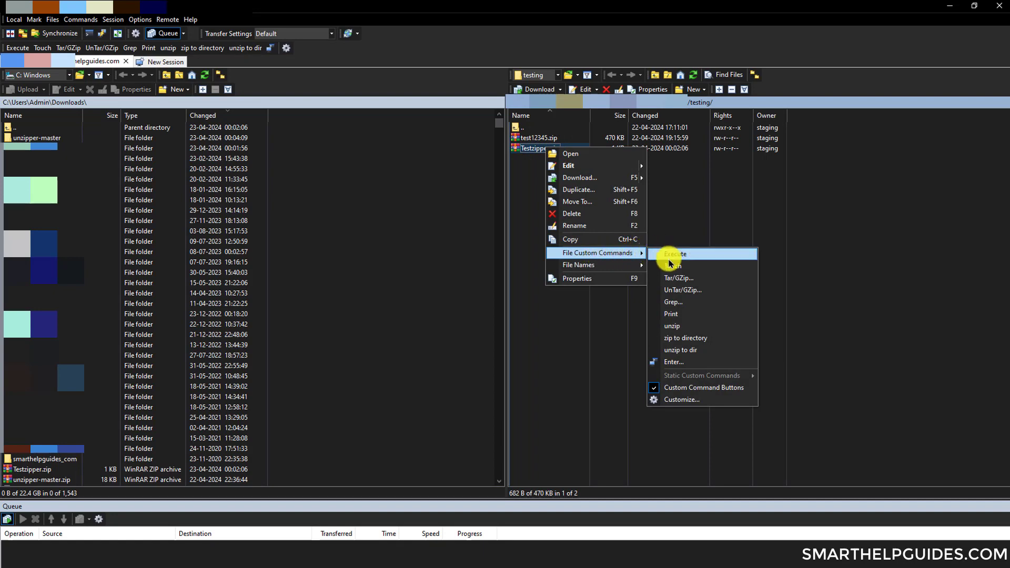
pyautogui.moveTo(691, 327)
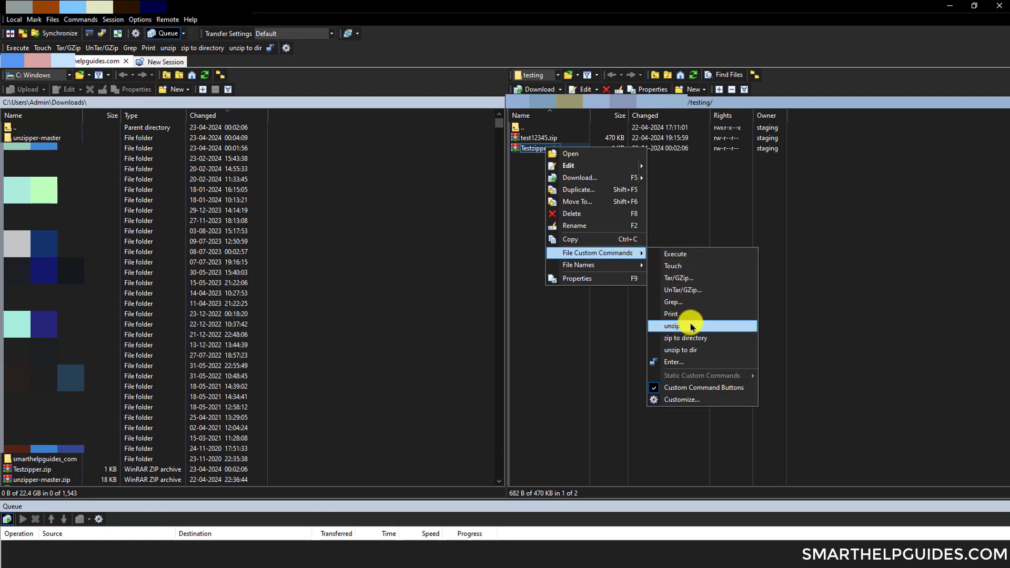
pyautogui.moveTo(685, 337)
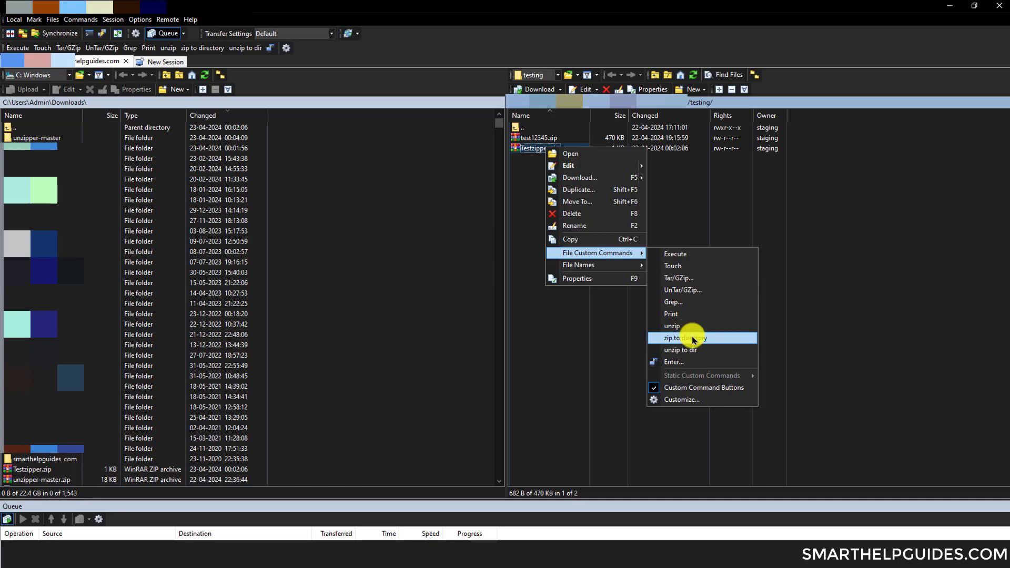
pyautogui.moveTo(692, 327)
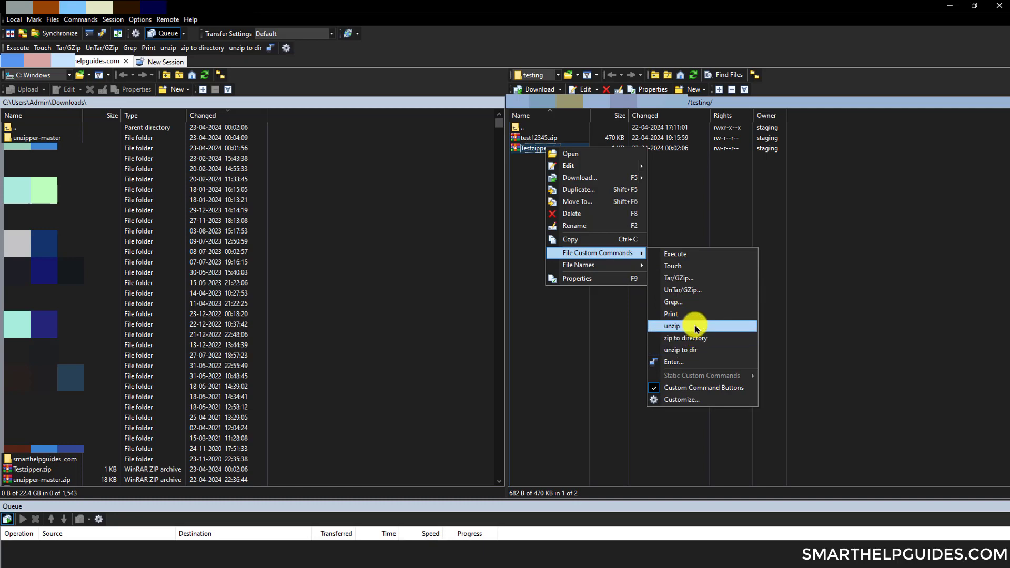
pyautogui.moveTo(696, 327)
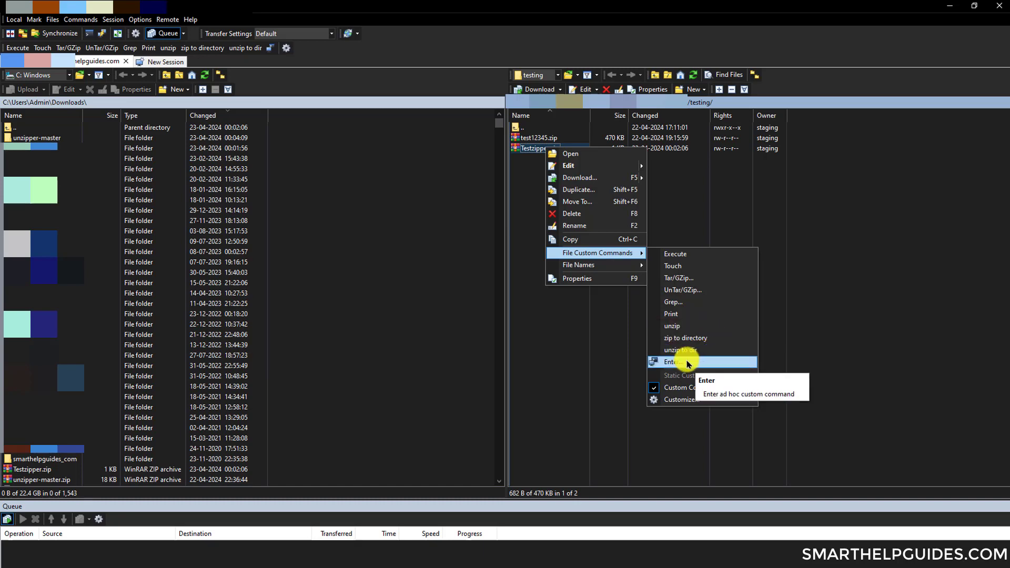
pyautogui.click(670, 362)
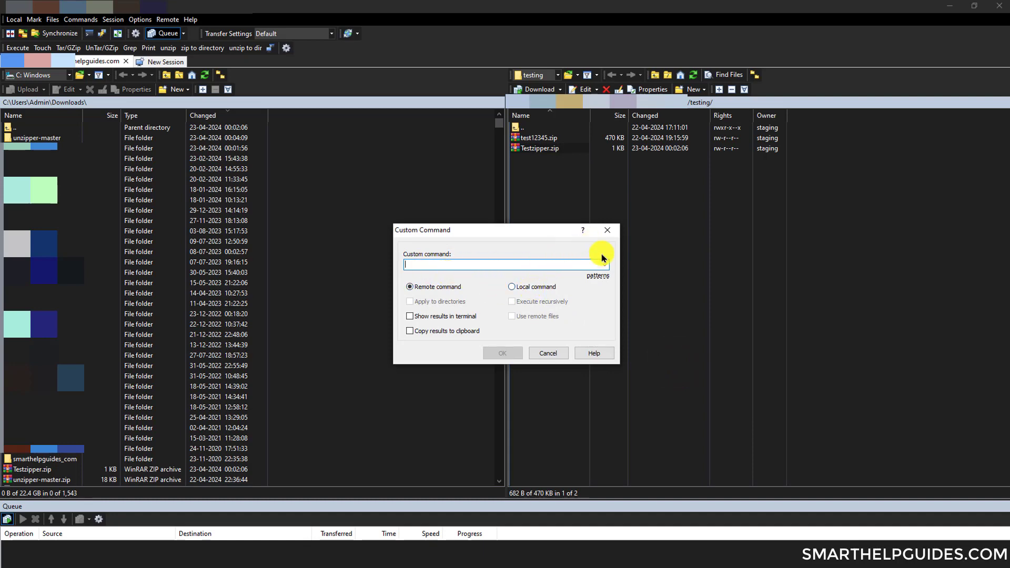
pyautogui.moveTo(532, 258)
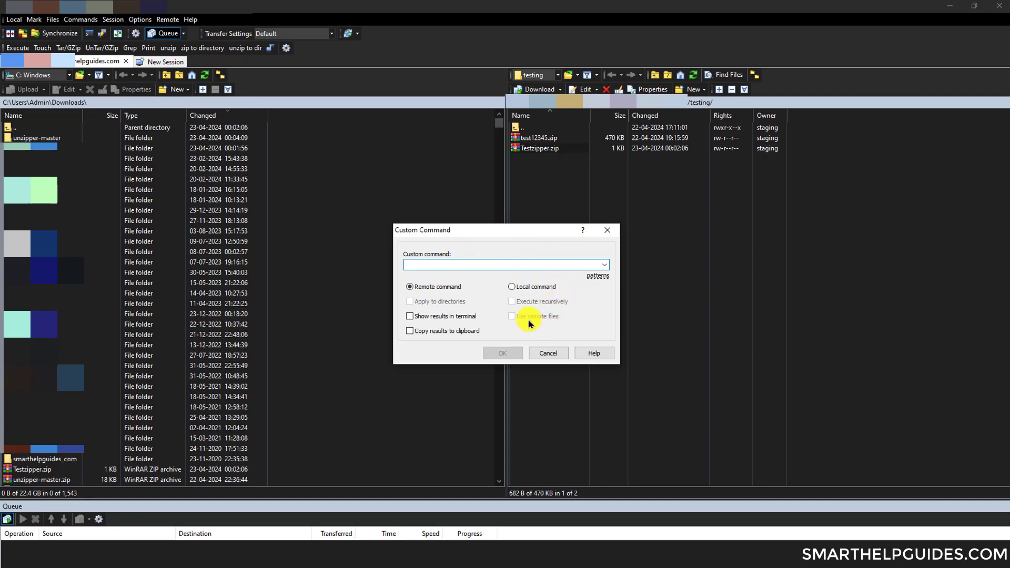
pyautogui.click(548, 353)
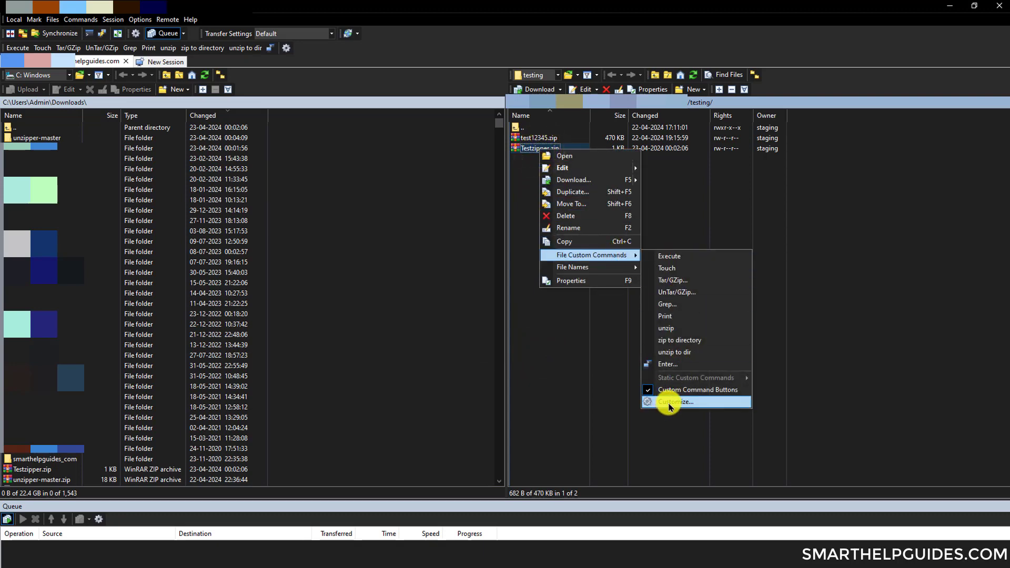
# Step: Add a remote custom command named 'zip files here' that runs unzip -o on the selected file
pyautogui.click(674, 402)
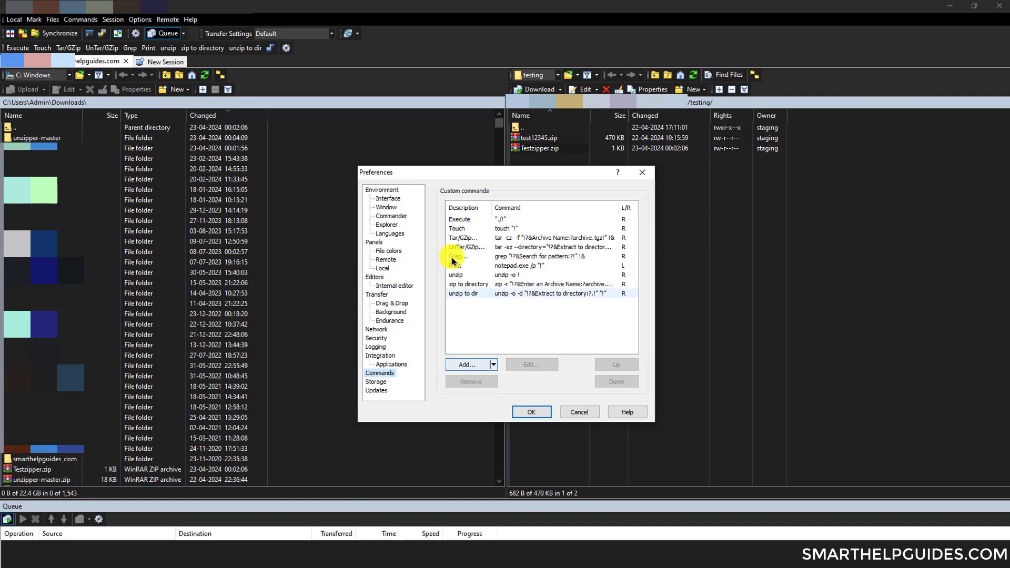
pyautogui.click(466, 365)
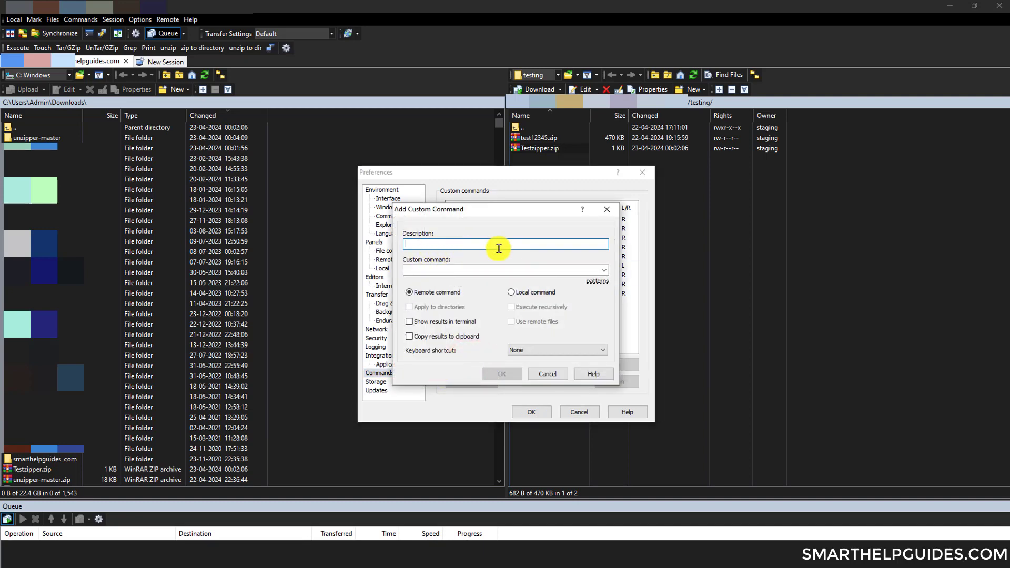
pyautogui.write('zip')
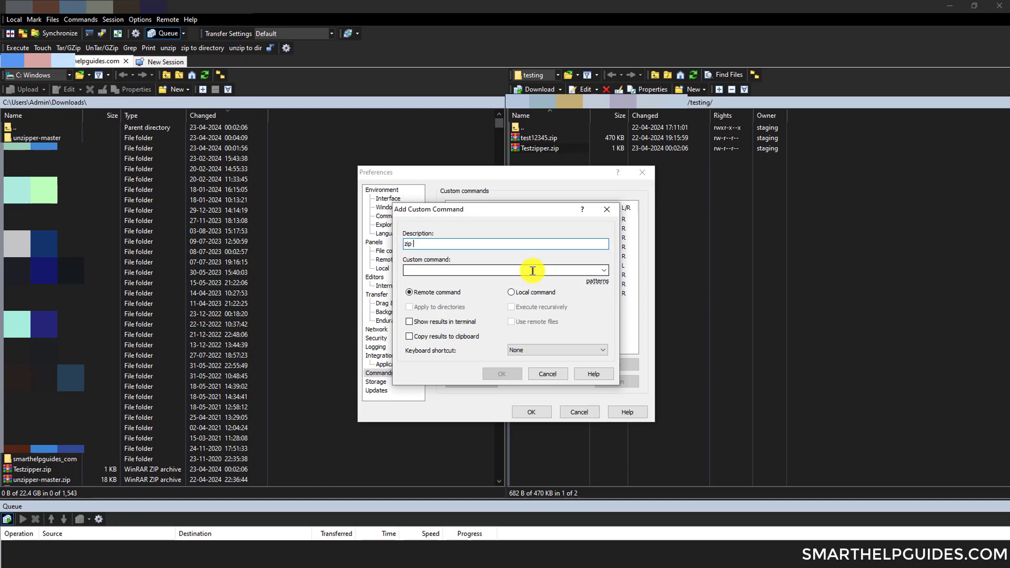
pyautogui.write('files here')
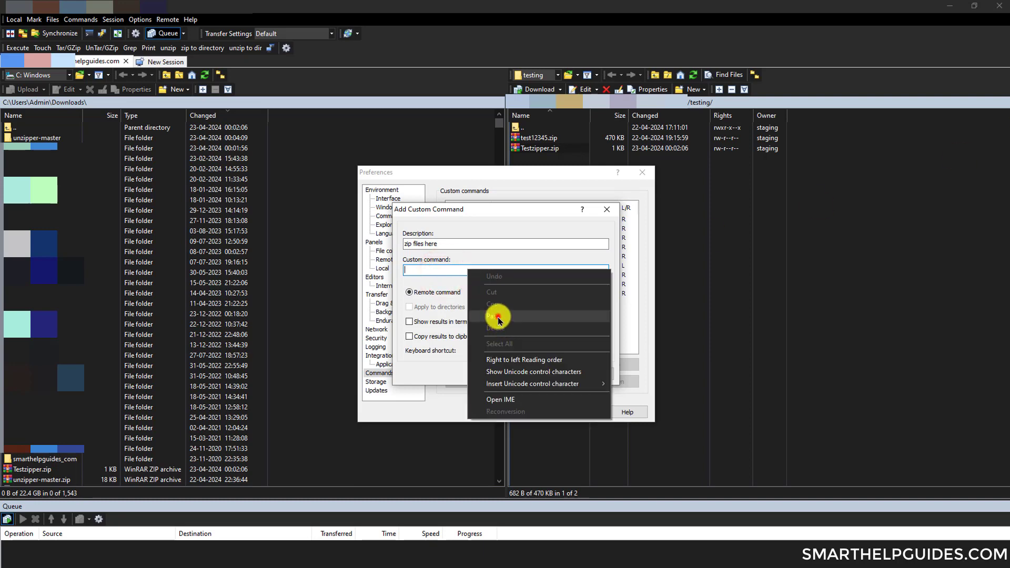
pyautogui.click(497, 316)
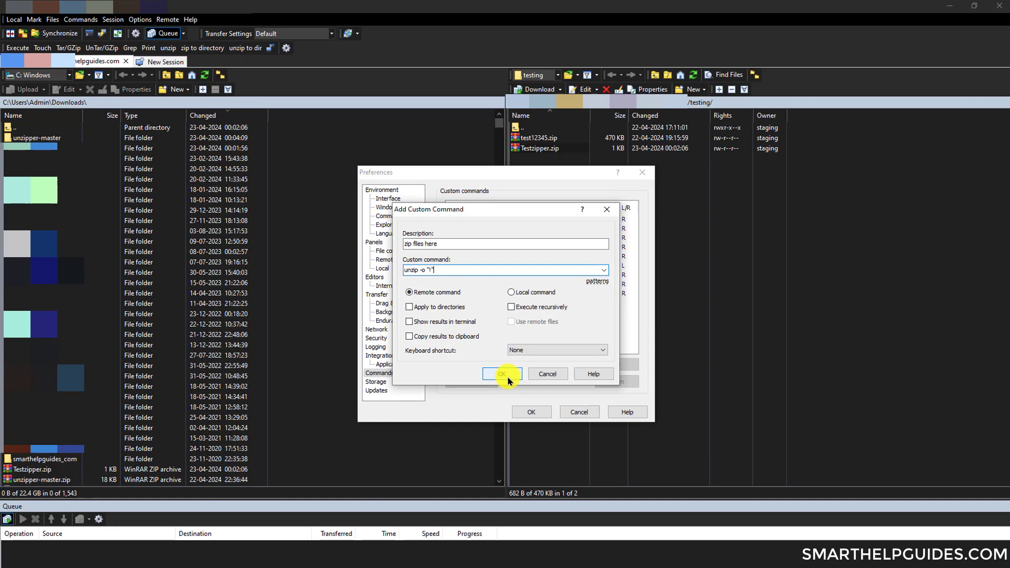
pyautogui.click(502, 373)
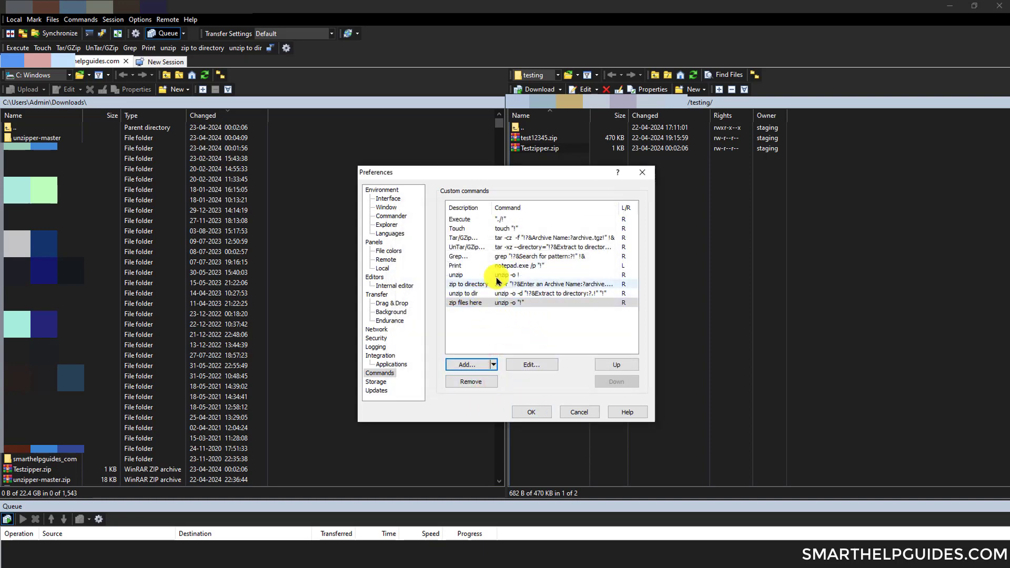
# Step: Delete the 'zip files here' command and close Preferences with OK
pyautogui.click(465, 294)
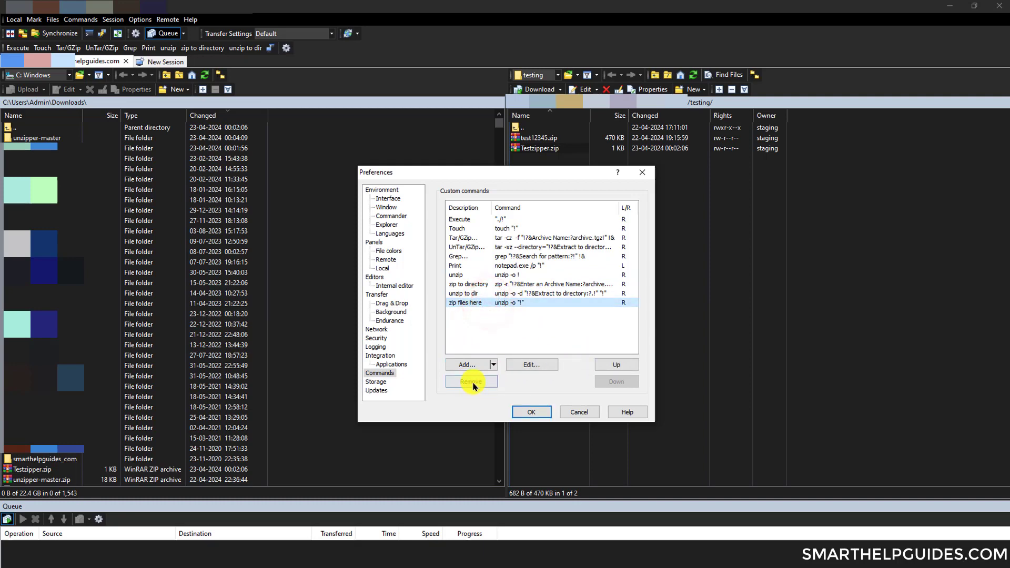
pyautogui.click(471, 382)
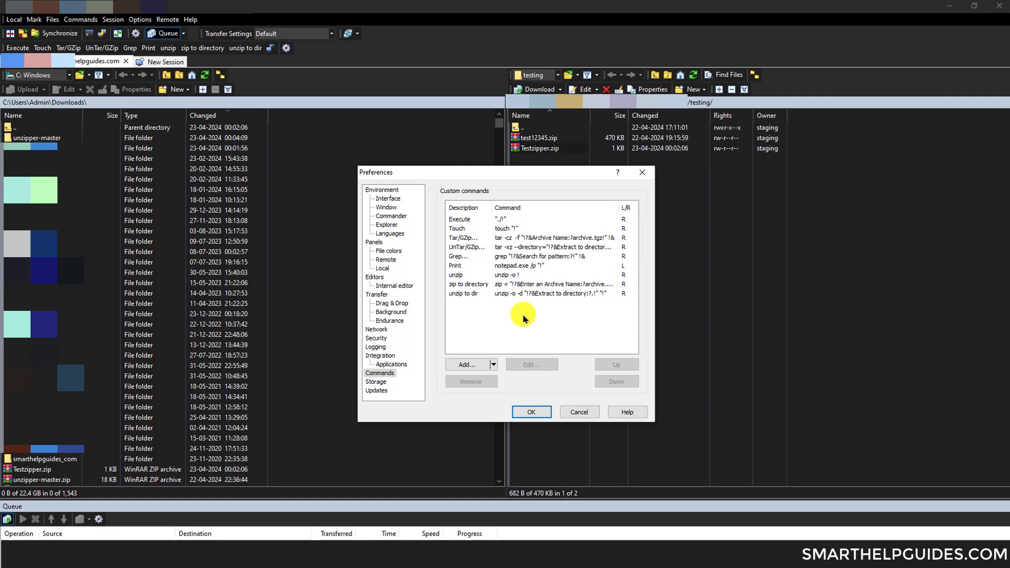
pyautogui.moveTo(543, 320)
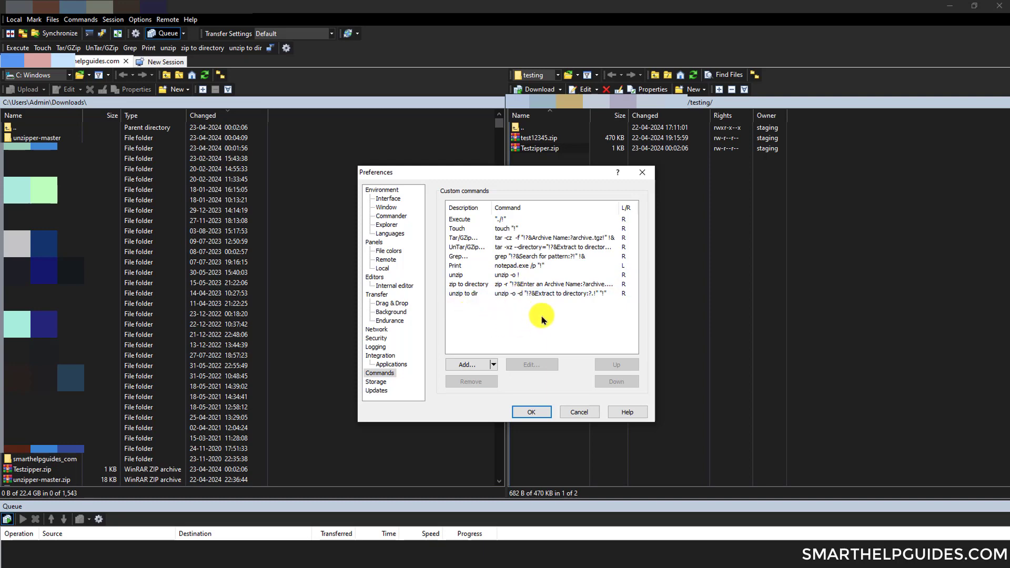
pyautogui.click(530, 412)
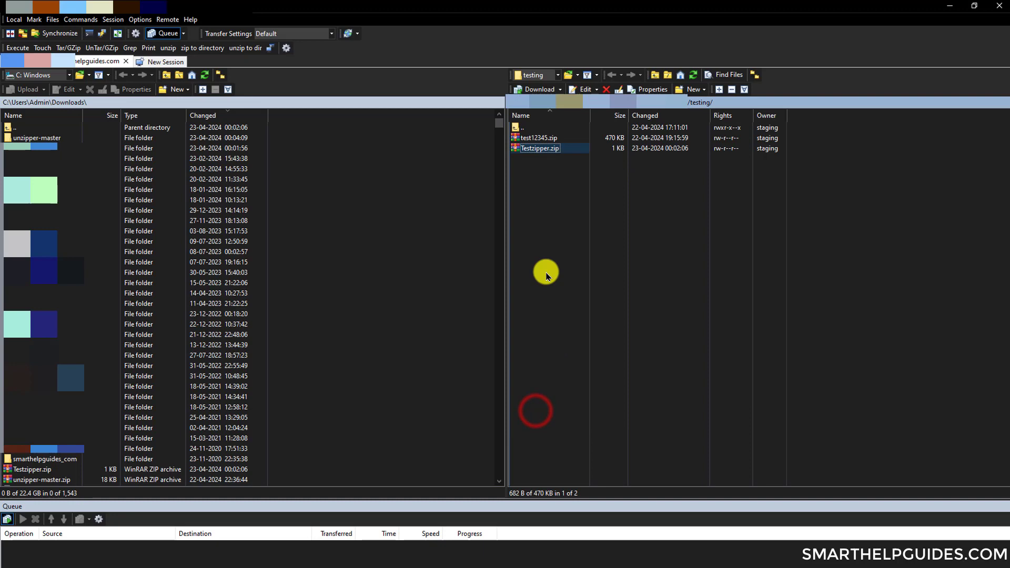
# Step: Run the unzip custom command on Testzipper.zip, allowing a separate shell session
pyautogui.rightClick(539, 148)
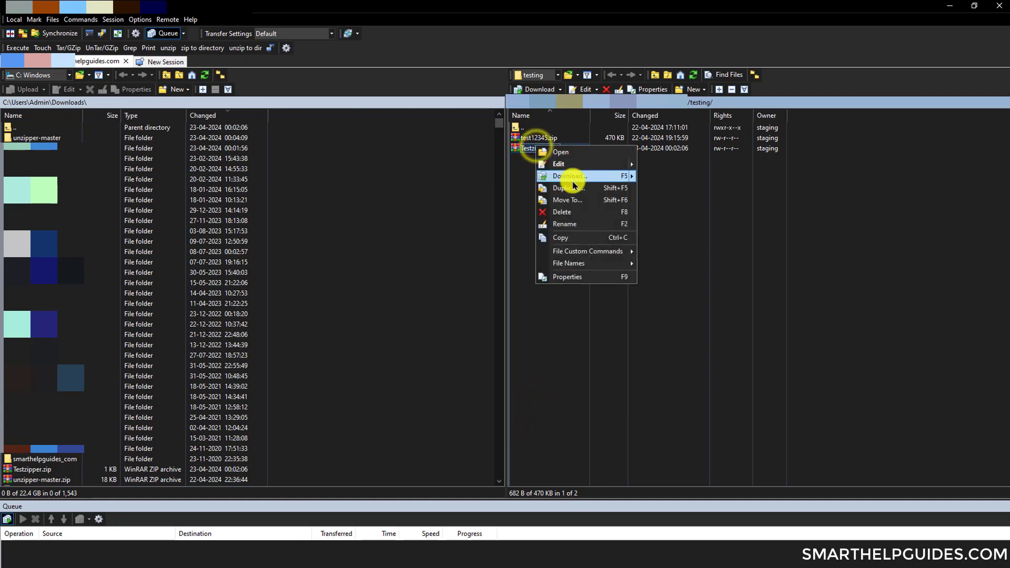
pyautogui.moveTo(587, 252)
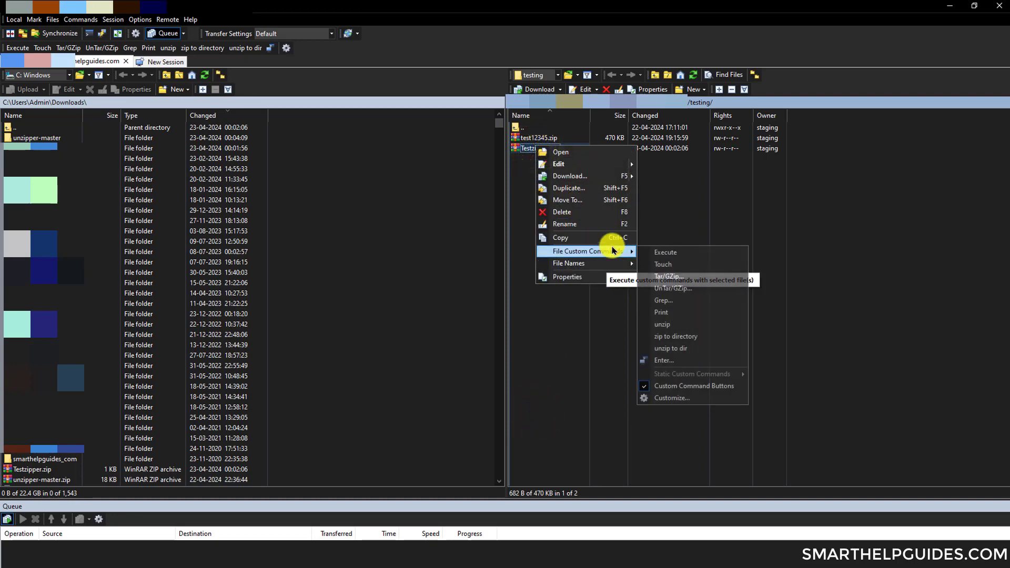
pyautogui.moveTo(662, 324)
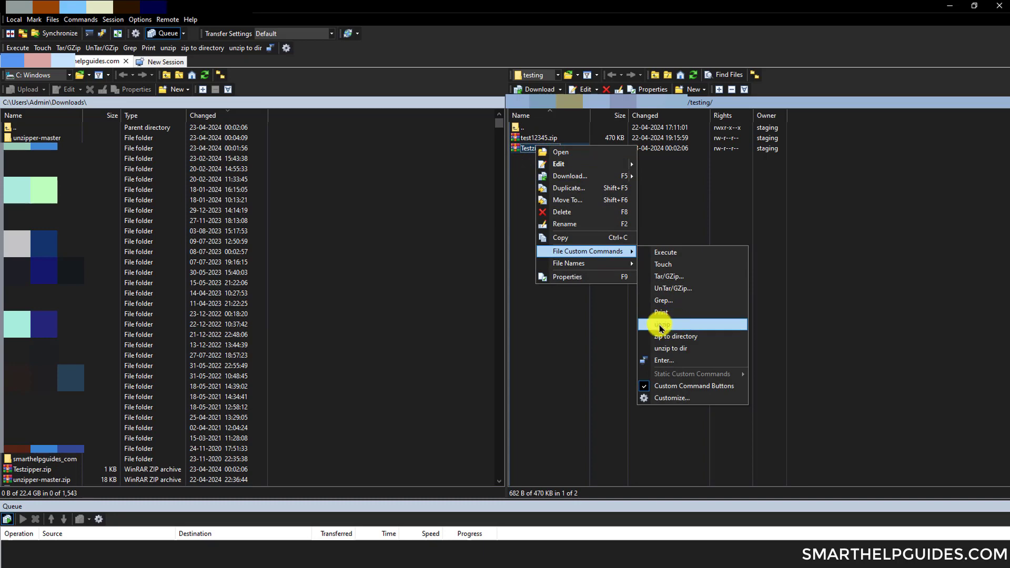
pyautogui.moveTo(679, 325)
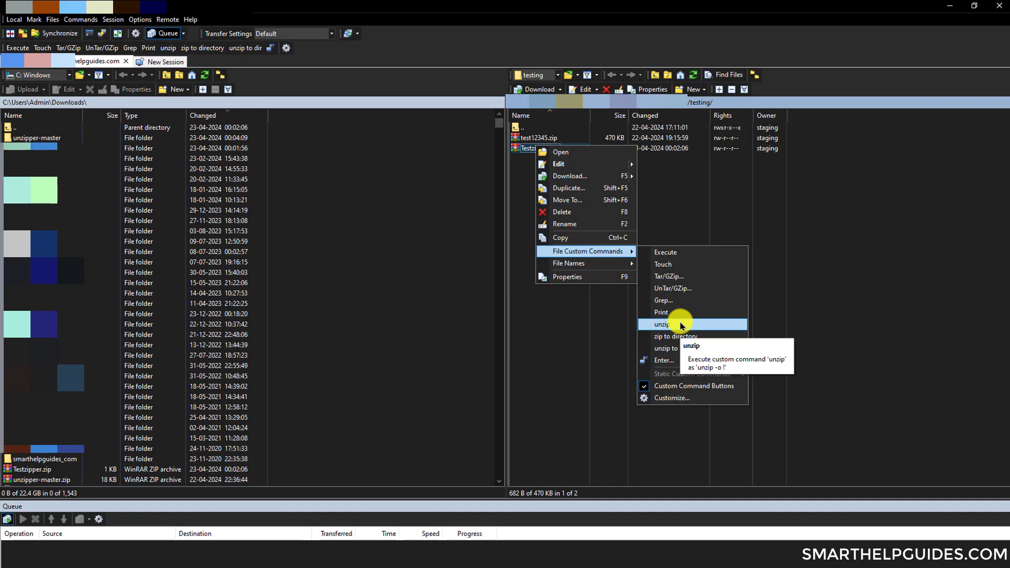
pyautogui.click(662, 324)
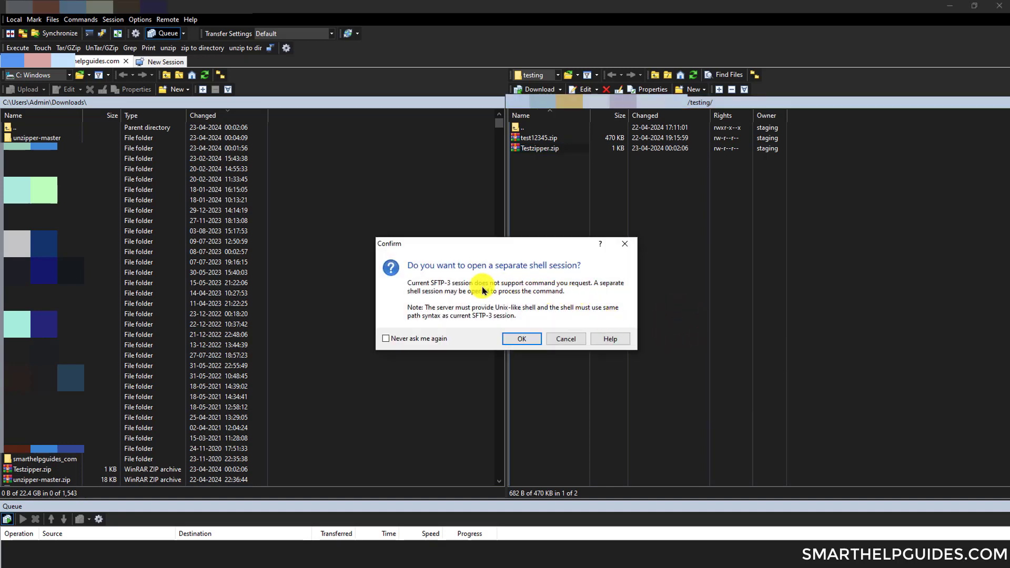
pyautogui.moveTo(569, 320)
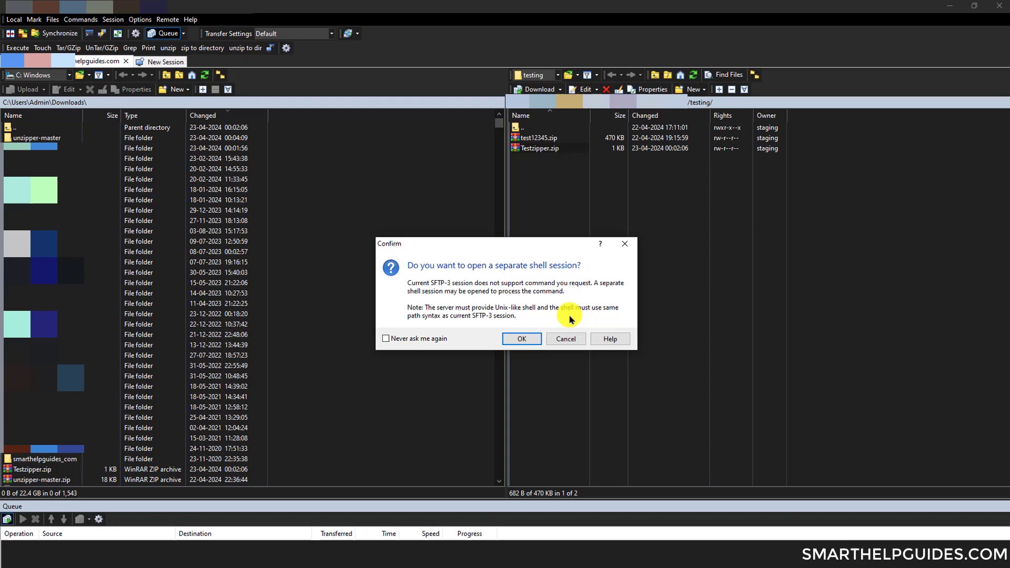
pyautogui.moveTo(630, 319)
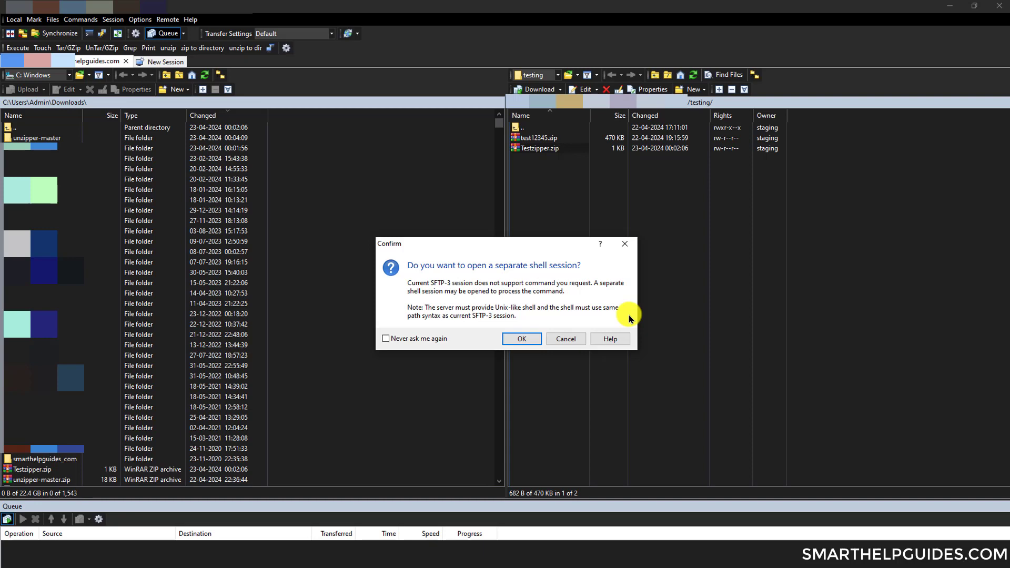
pyautogui.moveTo(609, 315)
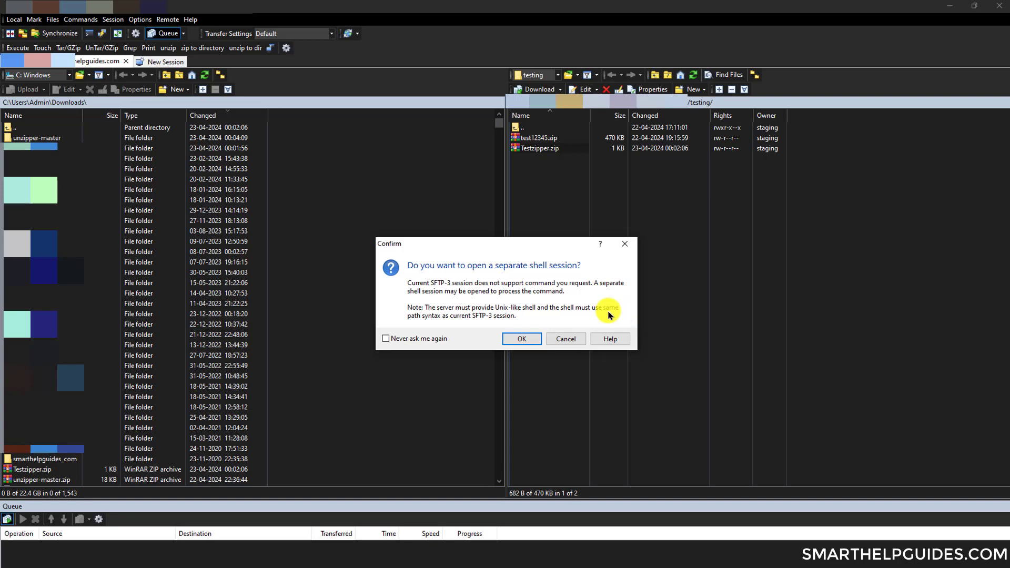
pyautogui.click(521, 338)
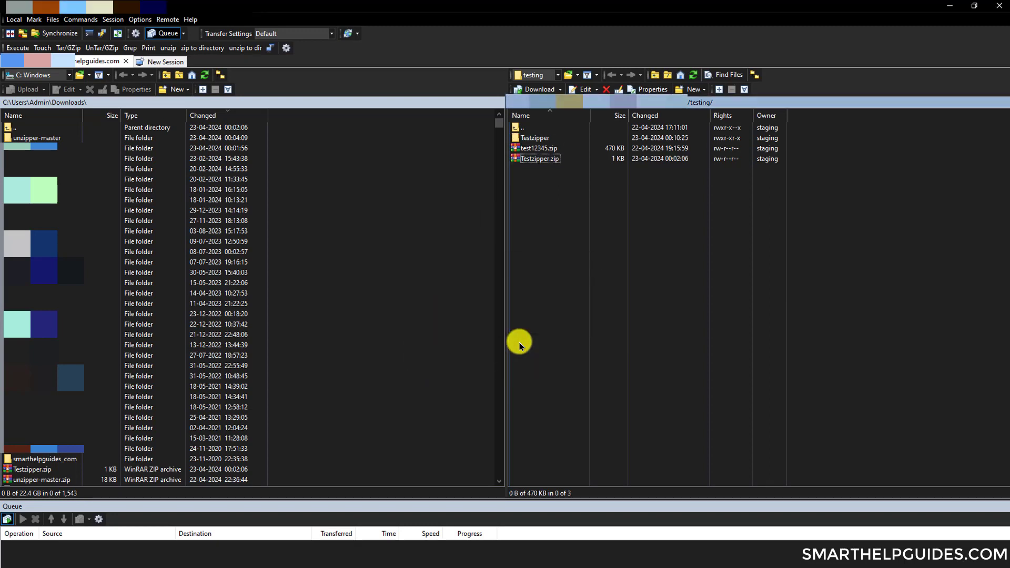
# Step: Check the newly extracted Testzipper folder in the remote testing listing
pyautogui.click(535, 138)
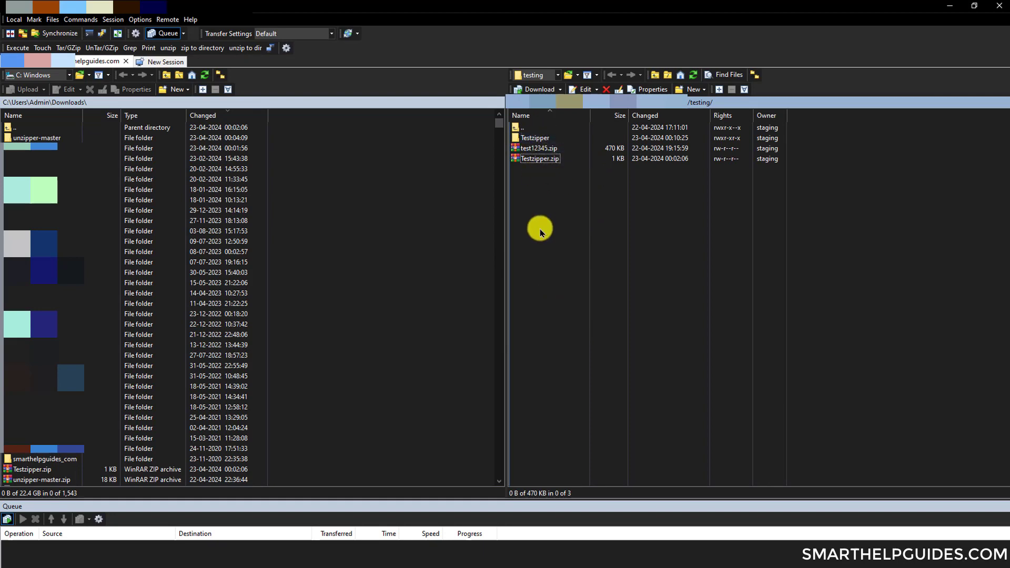
pyautogui.click(529, 127)
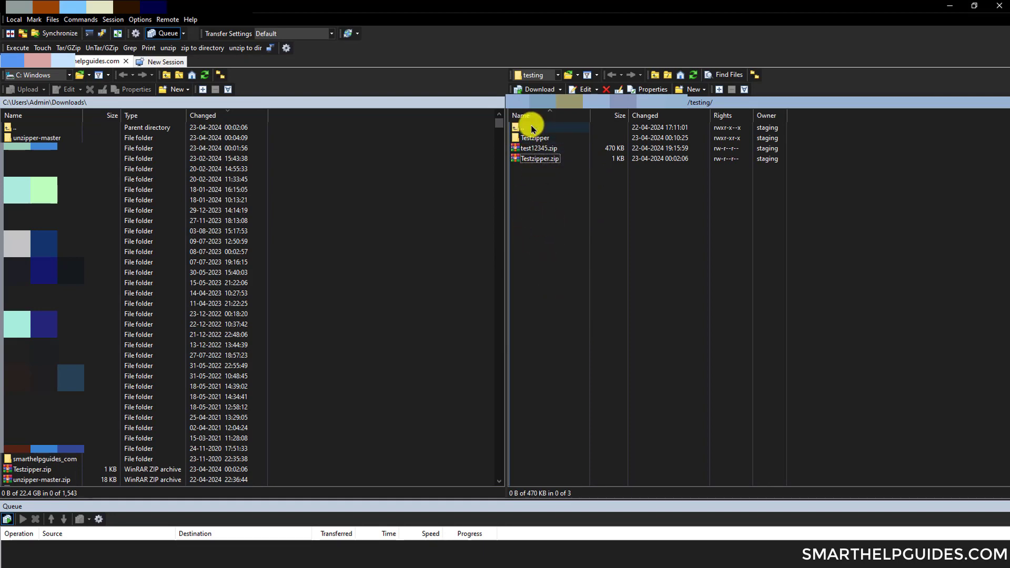
pyautogui.doubleClick(535, 138)
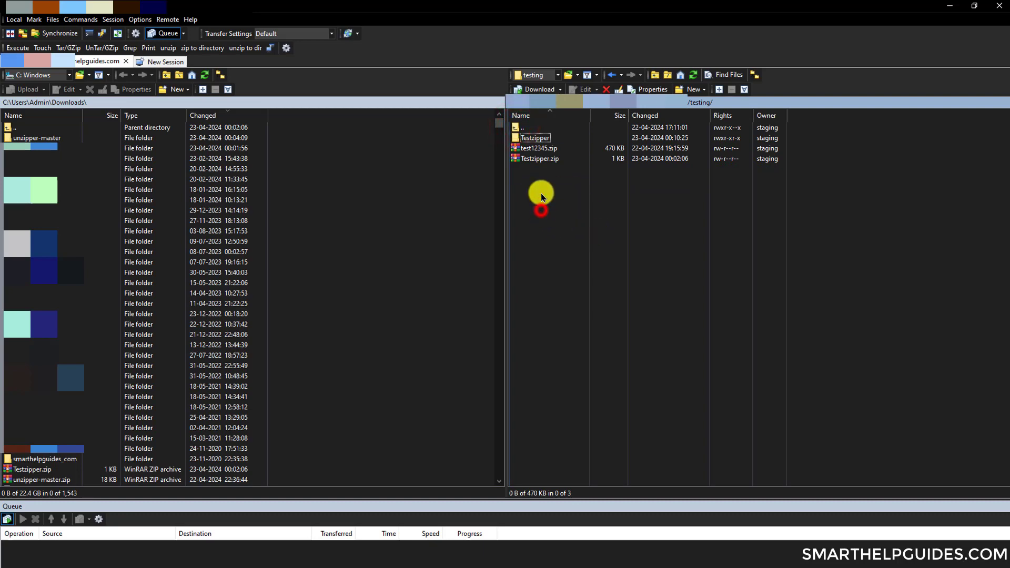
# Step: Select Testzipper.zip and launch the 'unzip to dir' custom command
pyautogui.click(537, 148)
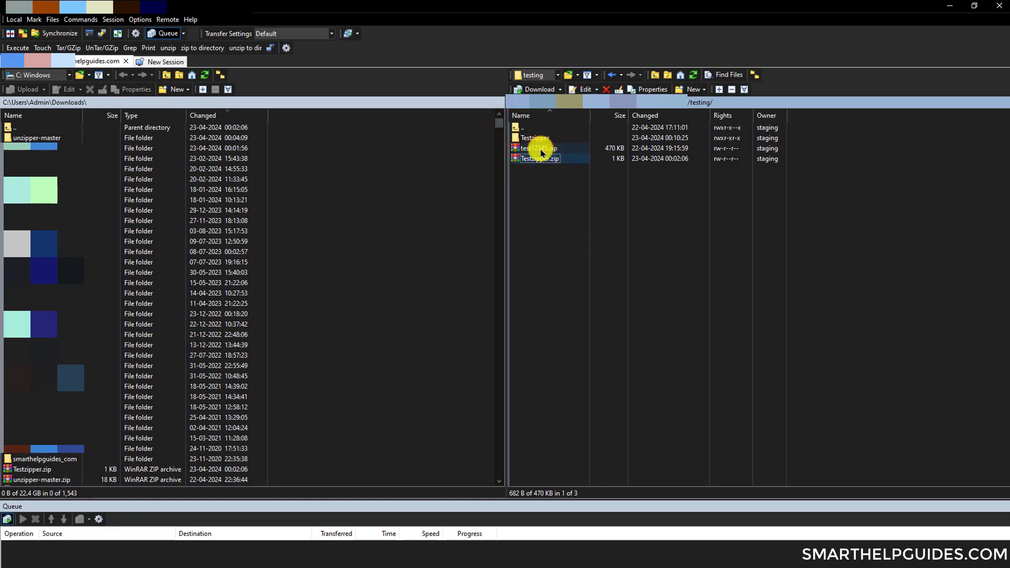
pyautogui.click(543, 148)
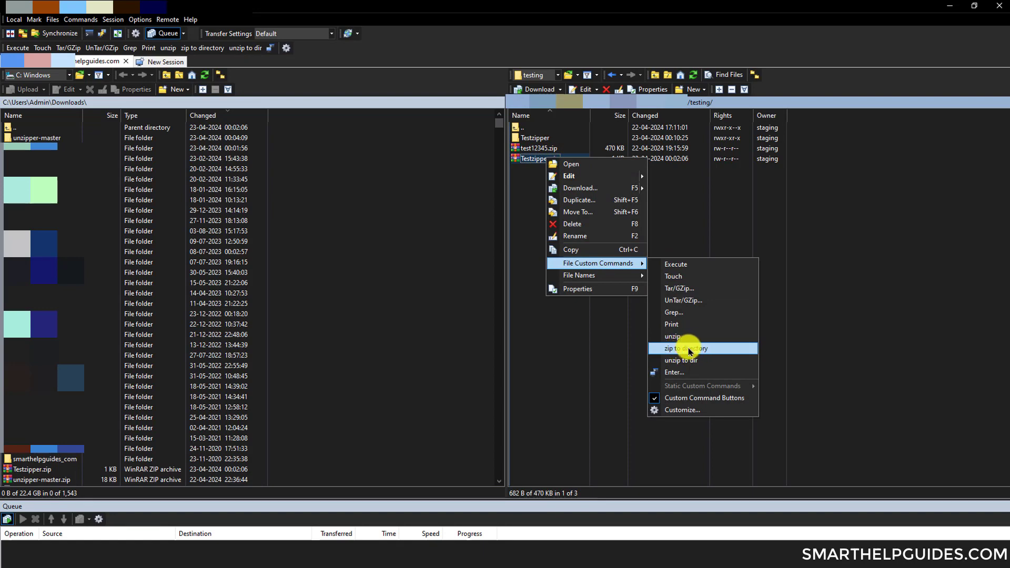
pyautogui.click(686, 348)
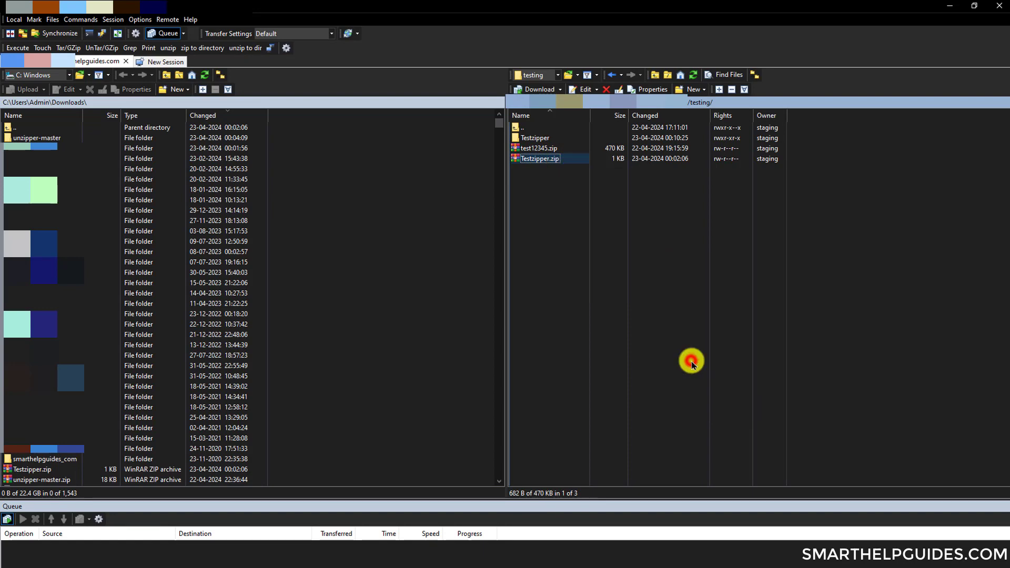
# Step: Enter Newdiretest as the extraction directory and confirm the unzip
pyautogui.click(245, 47)
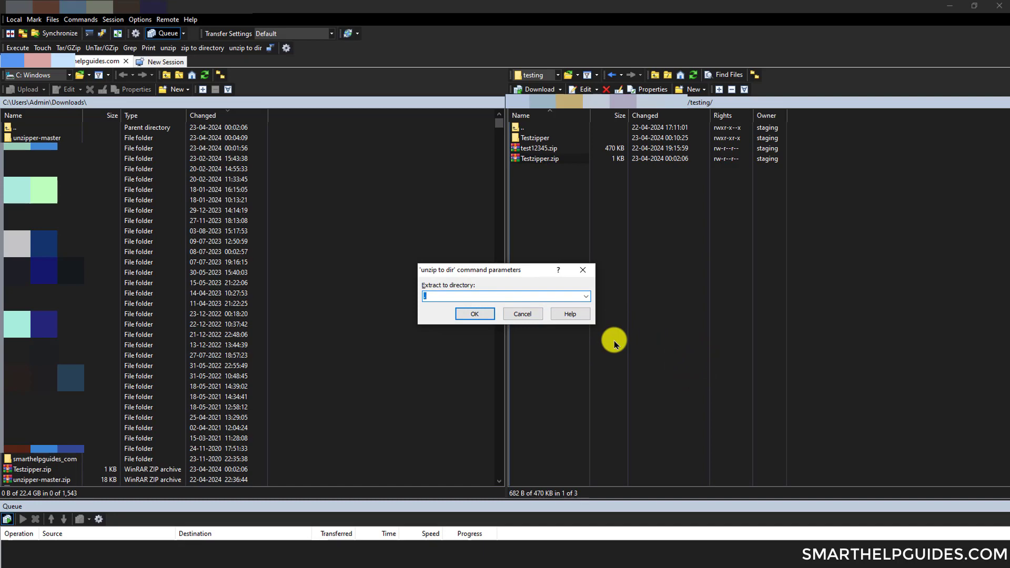
pyautogui.write('Newdiretest')
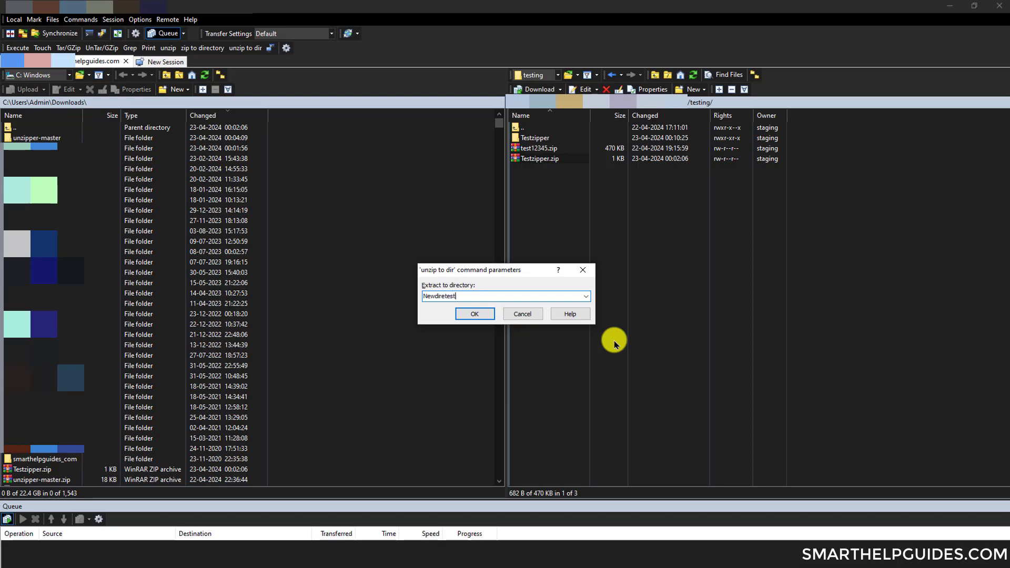
pyautogui.click(474, 314)
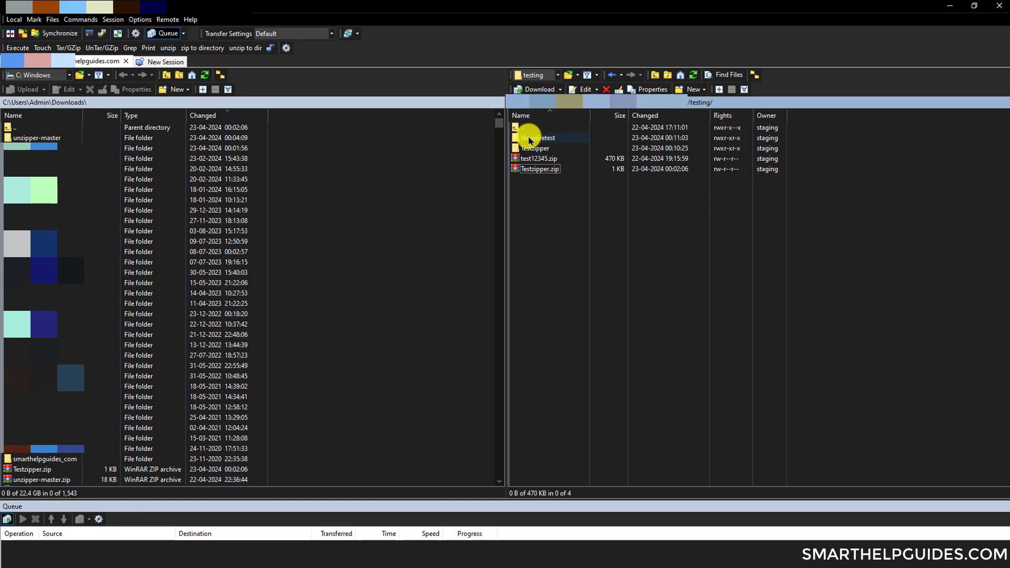
# Step: Browse Newdiretest and its Testzipper folder to view the five text files, then go back up
pyautogui.doubleClick(537, 138)
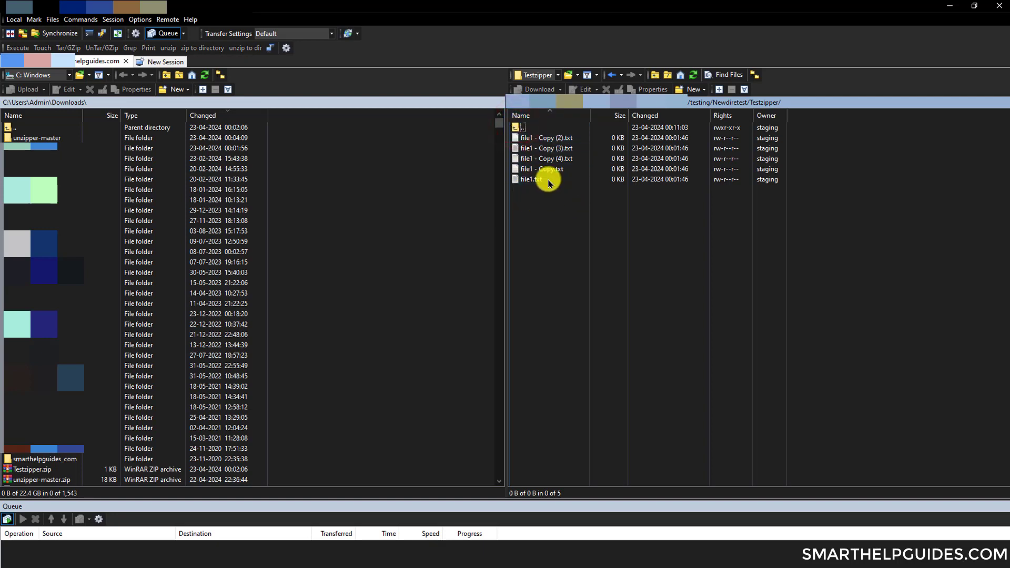
pyautogui.rightClick(546, 152)
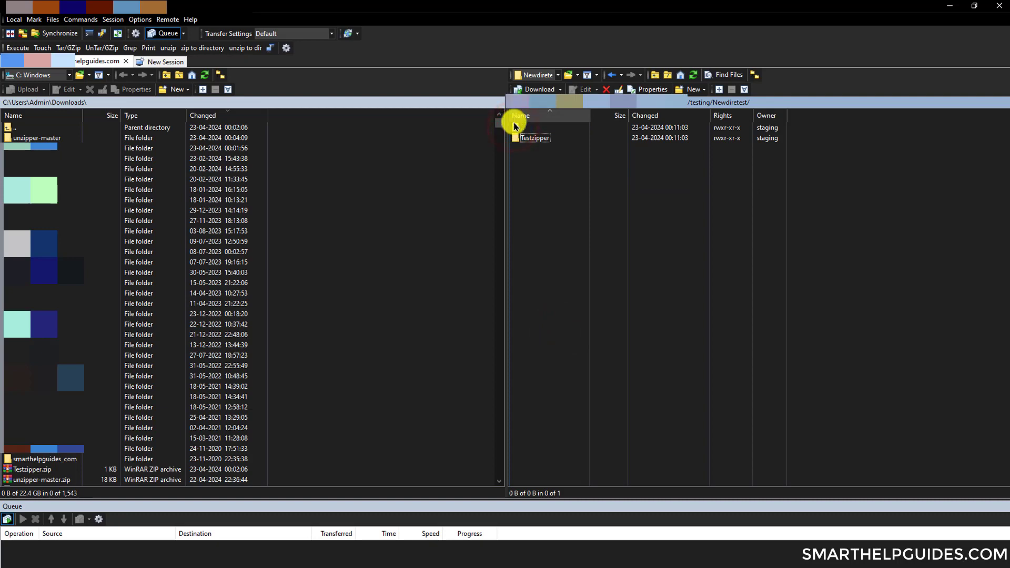
pyautogui.click(532, 127)
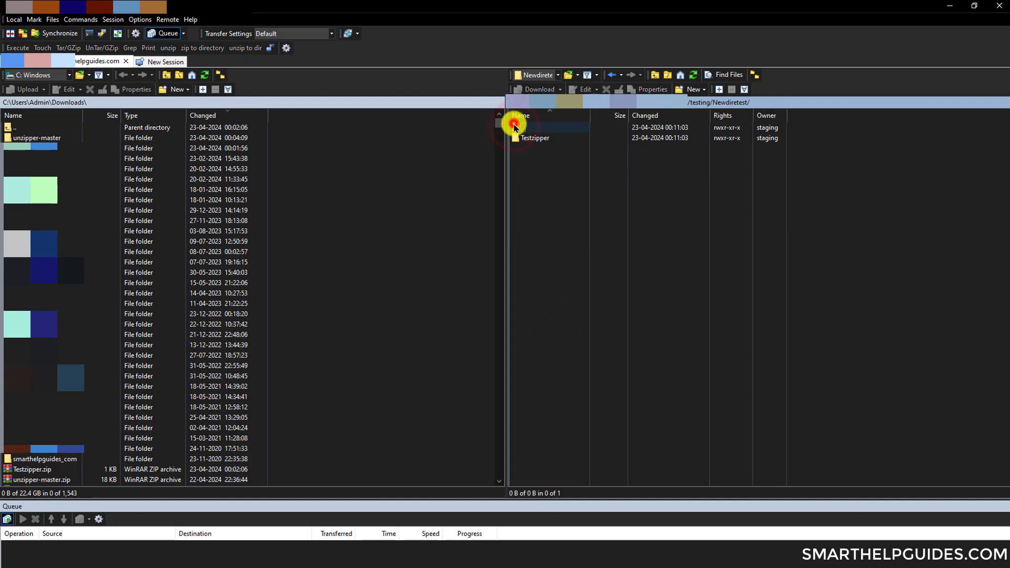
# Step: Zip the five file1 text files into testarchive.zip with the 'zip to directory' command
pyautogui.rightClick(527, 169)
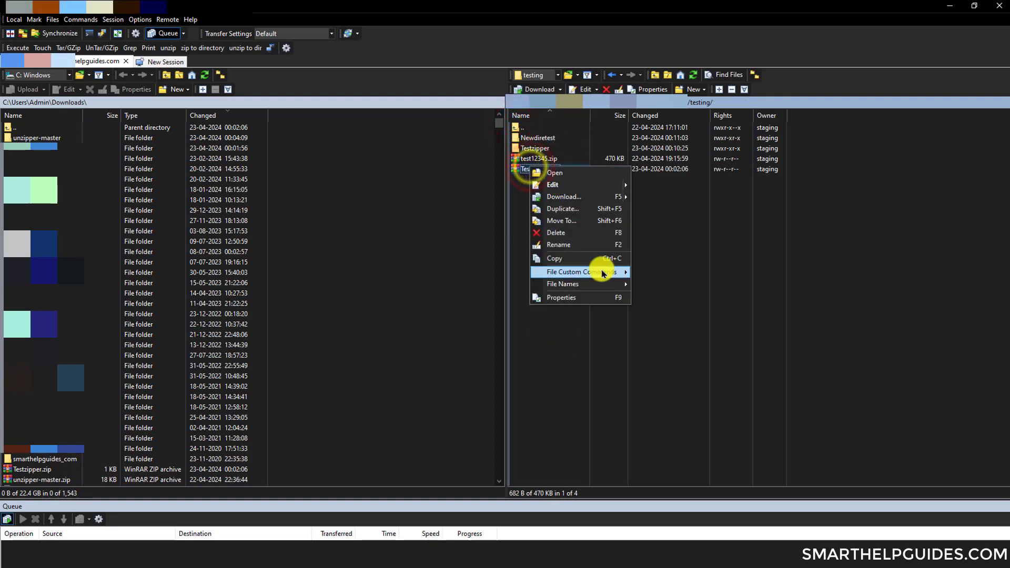
pyautogui.moveTo(577, 272)
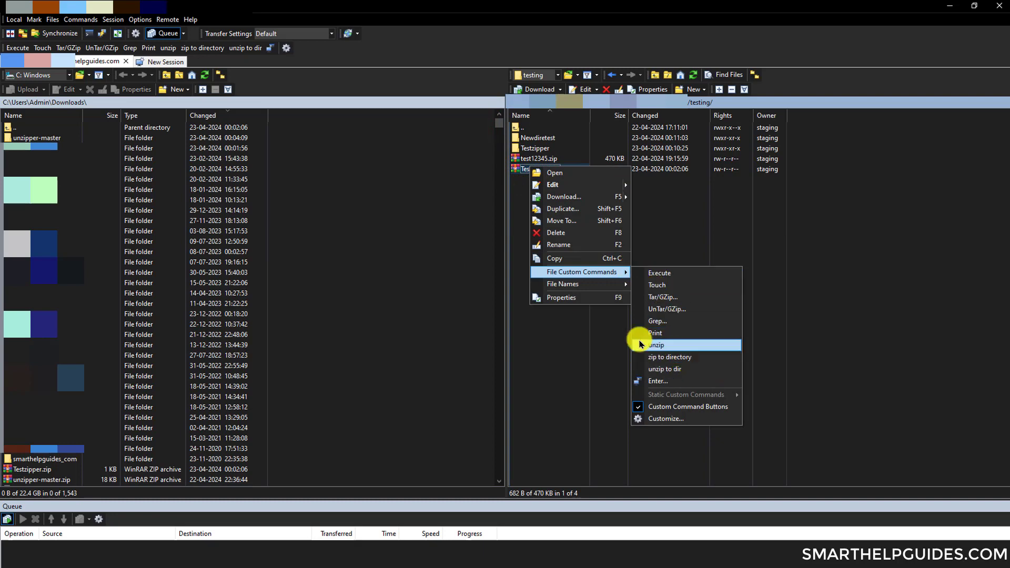
pyautogui.click(656, 345)
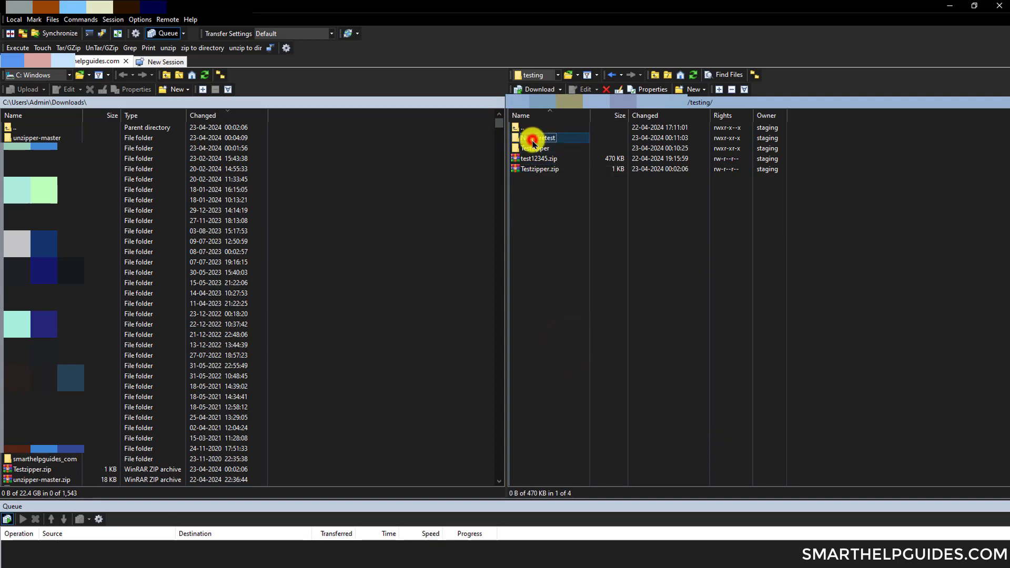
pyautogui.doubleClick(538, 138)
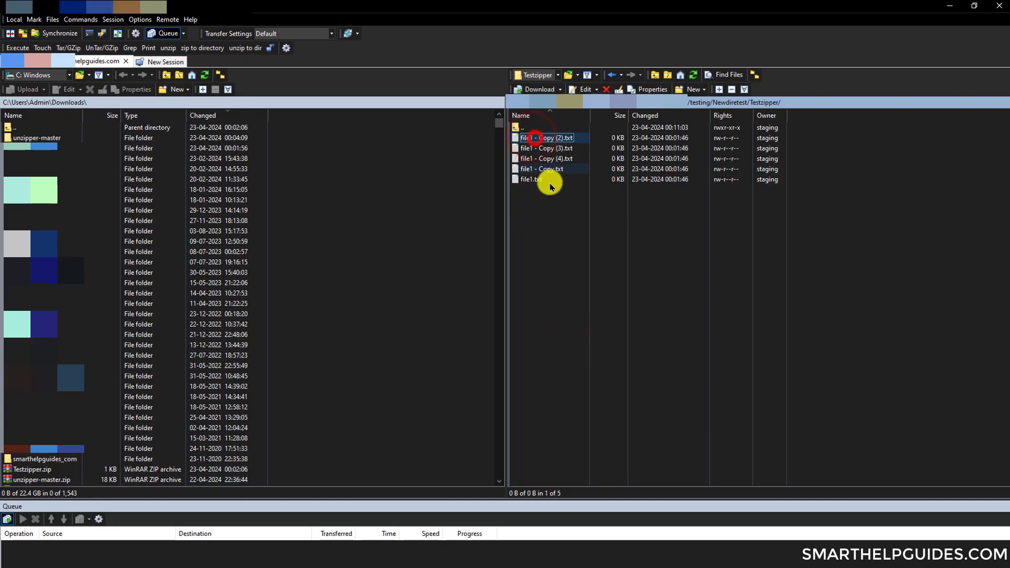
pyautogui.rightClick(547, 138)
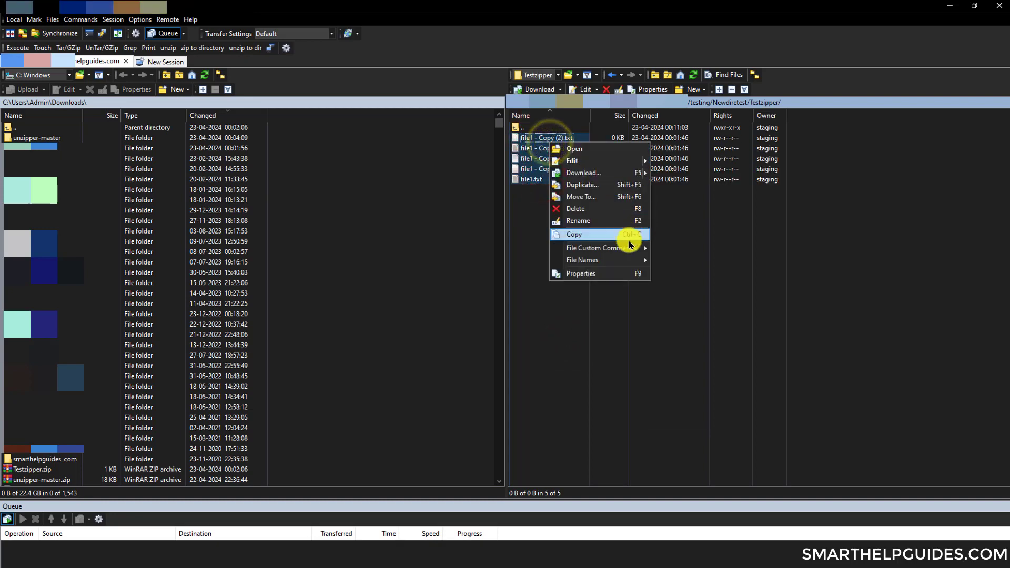
pyautogui.click(574, 234)
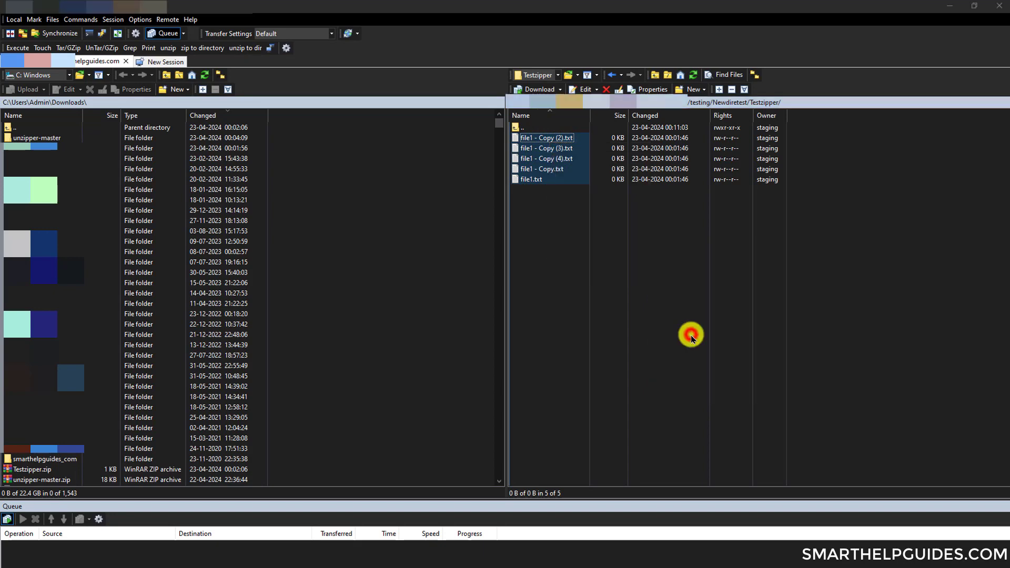
pyautogui.click(202, 48)
pyautogui.write('testarchive.zip')
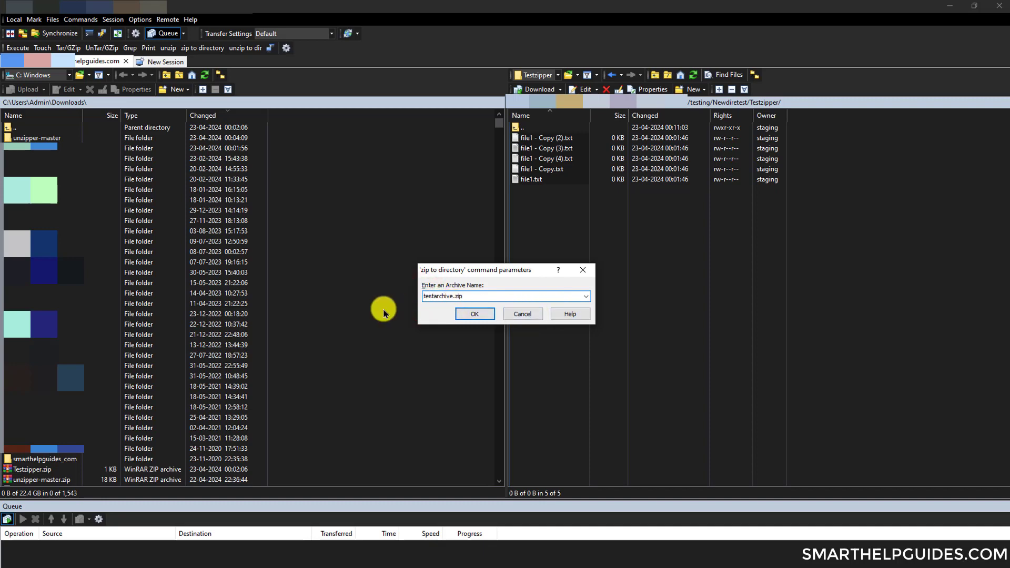
pyautogui.click(474, 314)
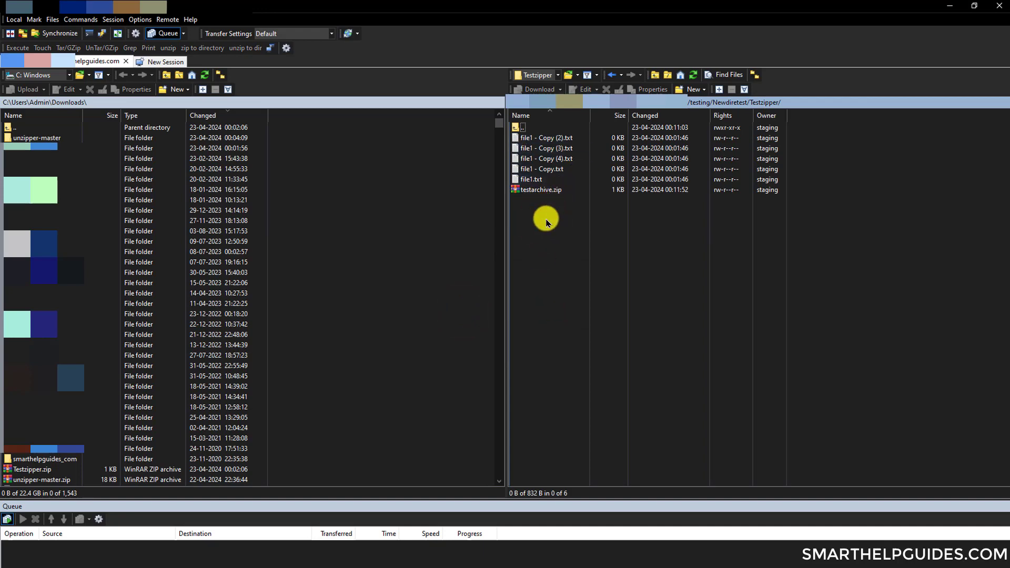
# Step: Select testarchive.zip and run the unzip custom command on it
pyautogui.click(542, 189)
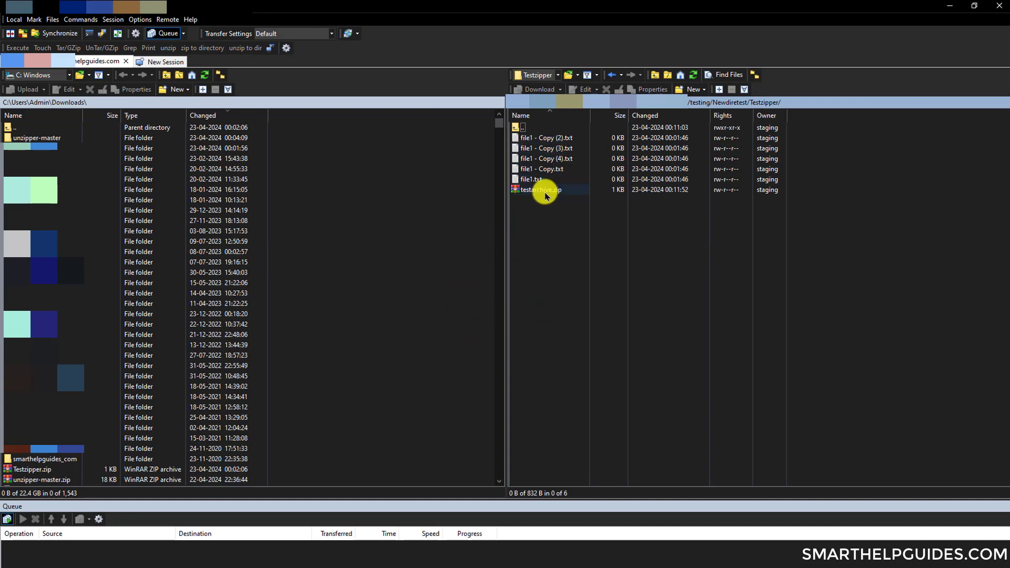
pyautogui.click(542, 189)
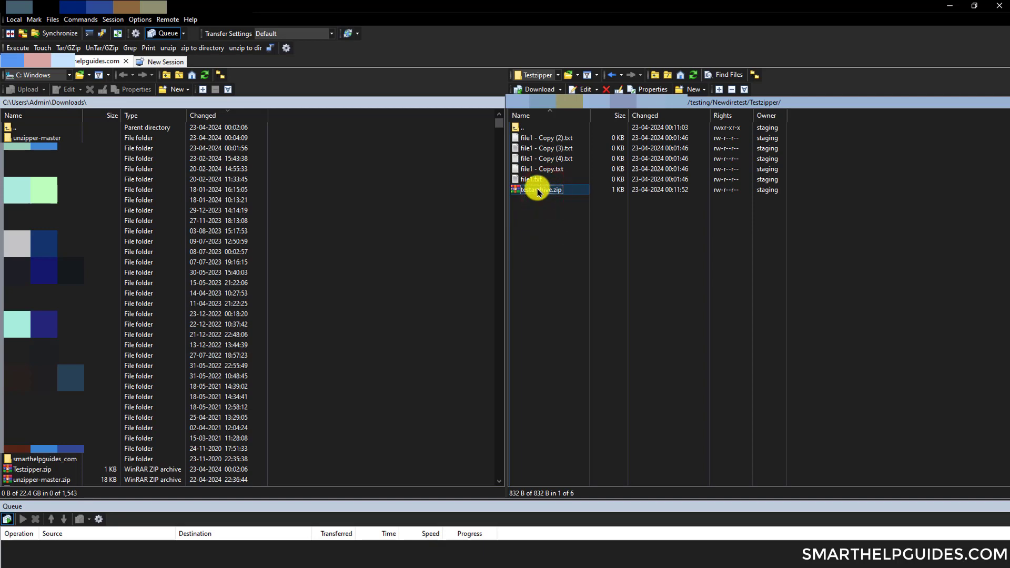
pyautogui.rightClick(538, 190)
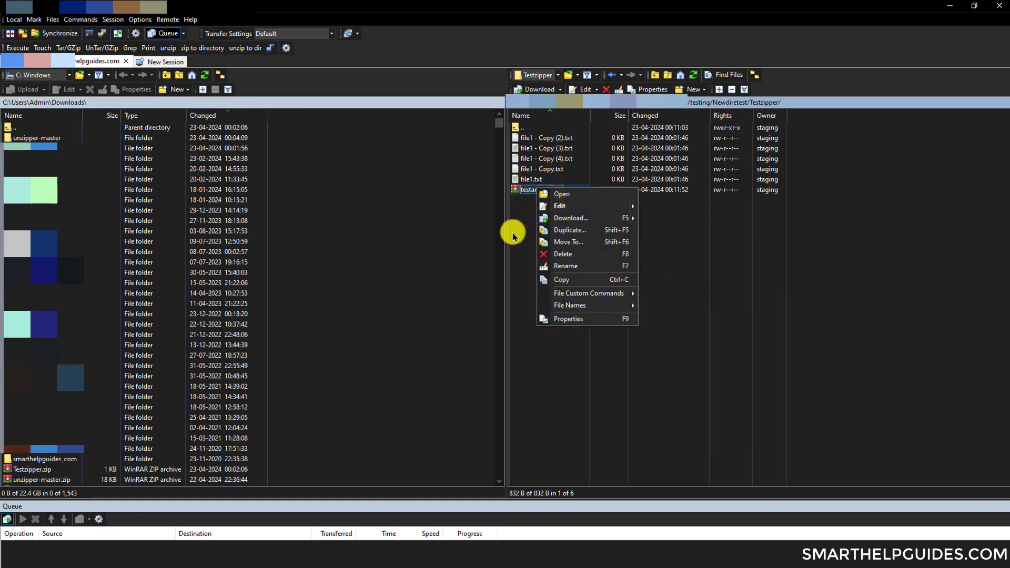
pyautogui.click(546, 138)
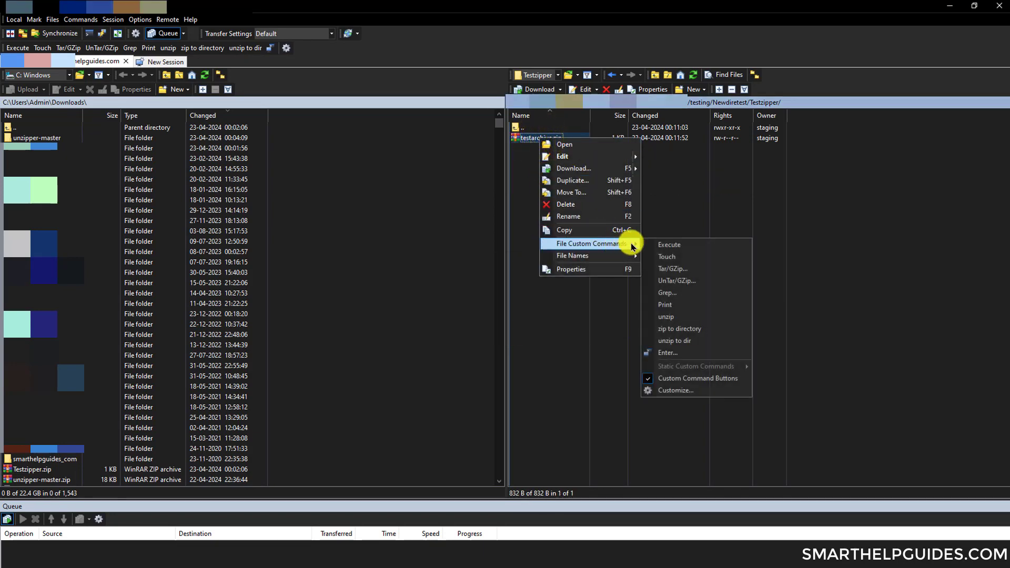
pyautogui.moveTo(678, 328)
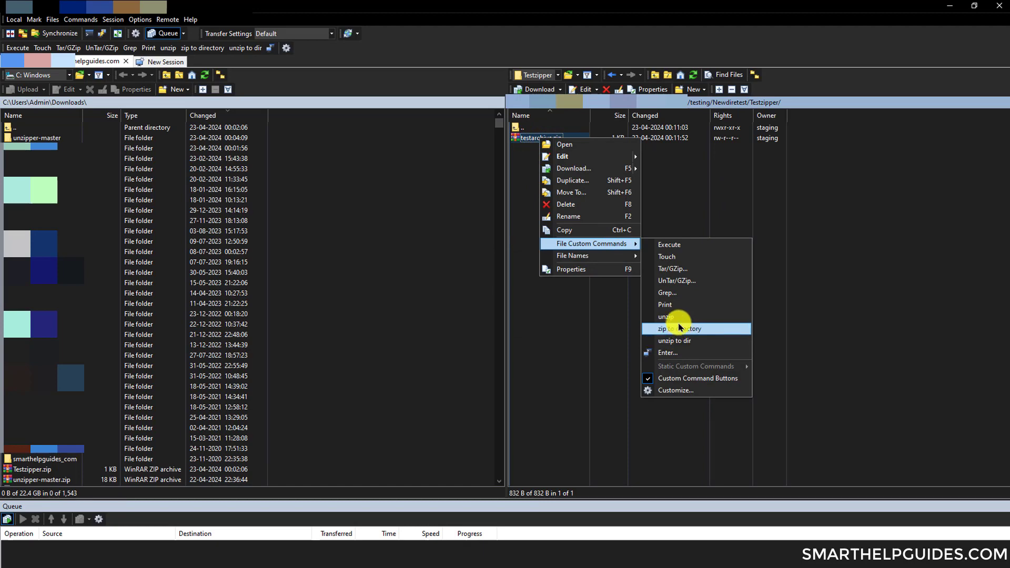
pyautogui.click(674, 328)
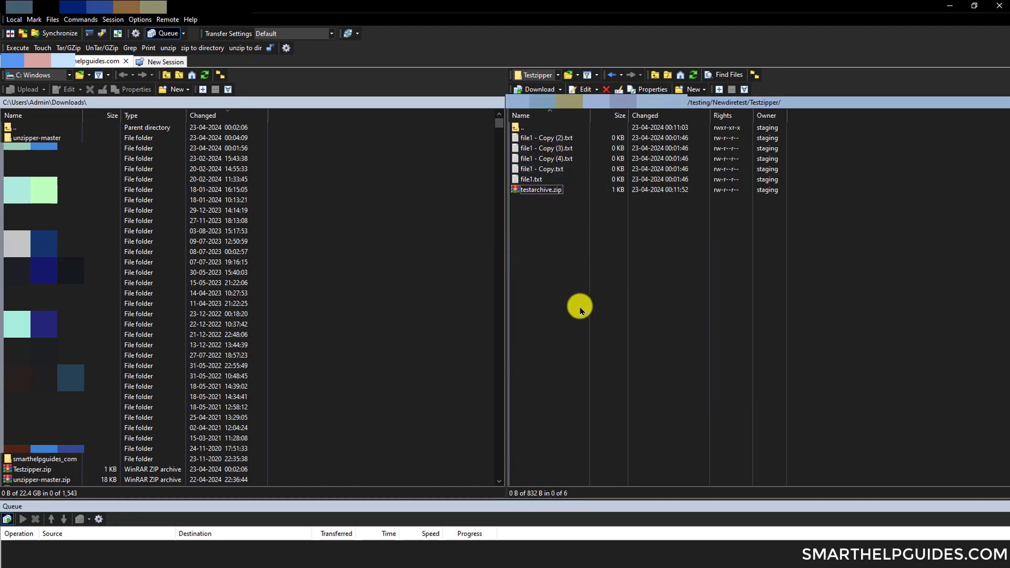
pyautogui.moveTo(558, 232)
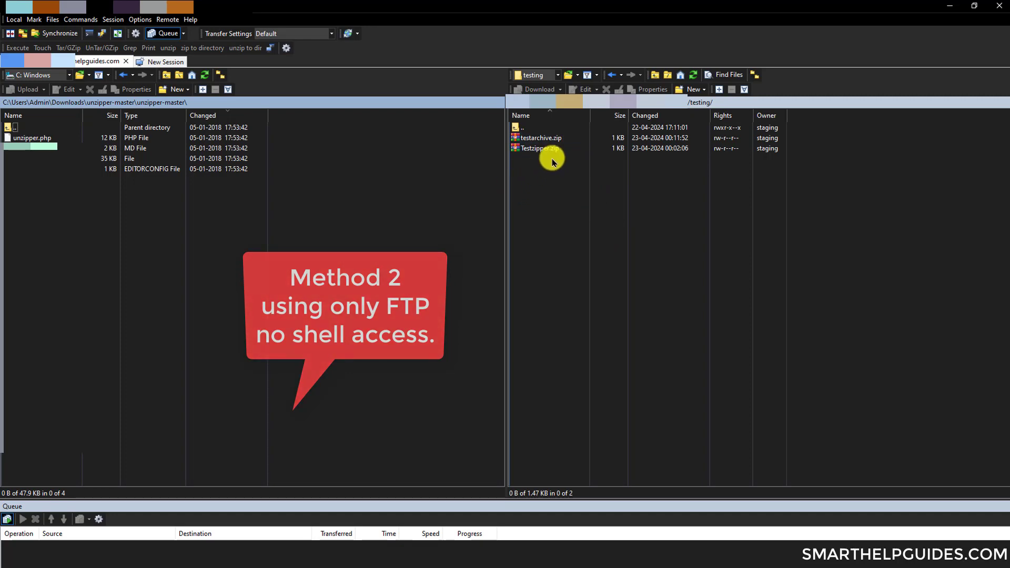
pyautogui.moveTo(566, 212)
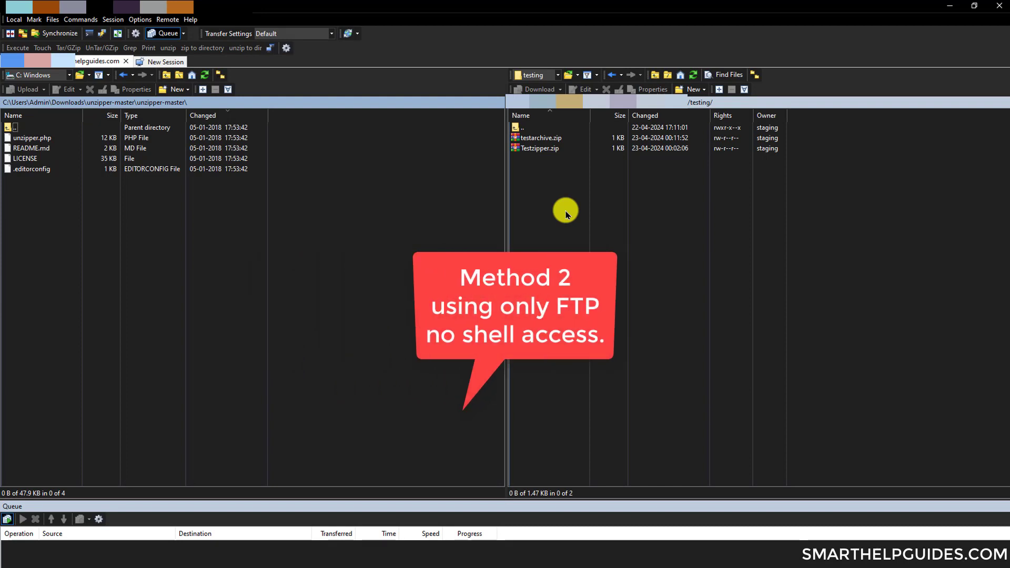
# Step: Upload the local unzipper.php from unzipper-master to remote /testing/
pyautogui.click(538, 148)
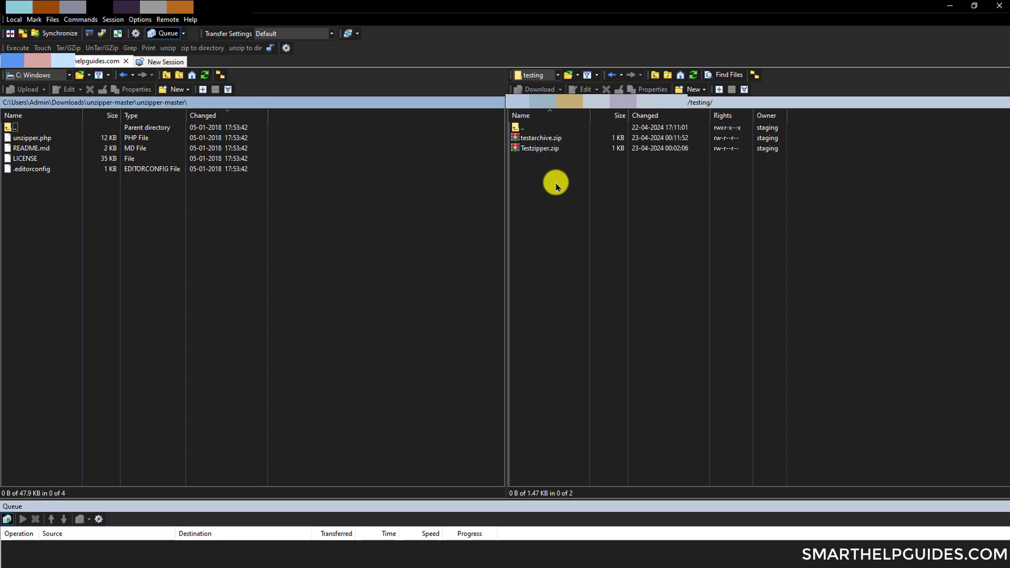
pyautogui.click(32, 138)
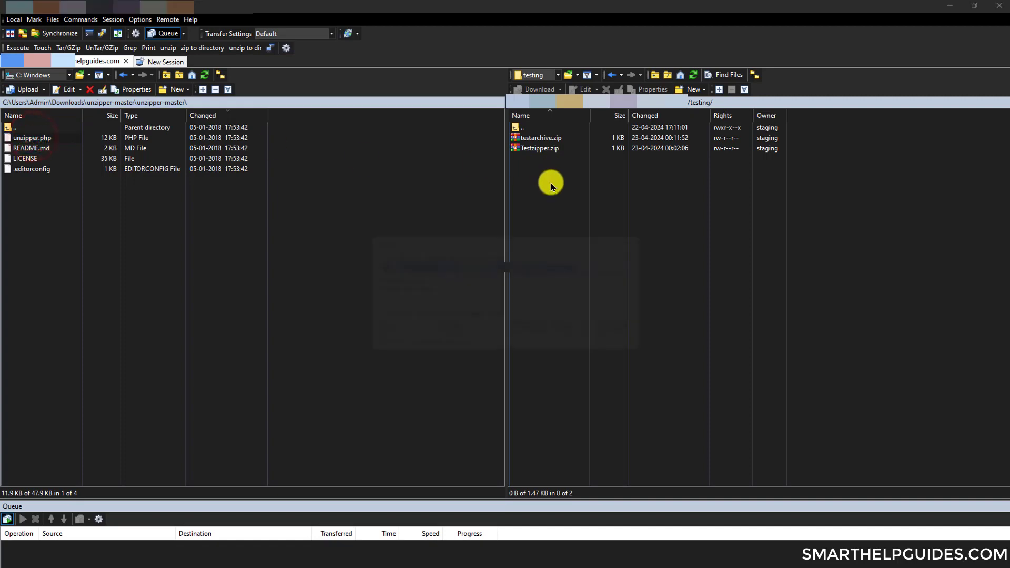
pyautogui.click(26, 89)
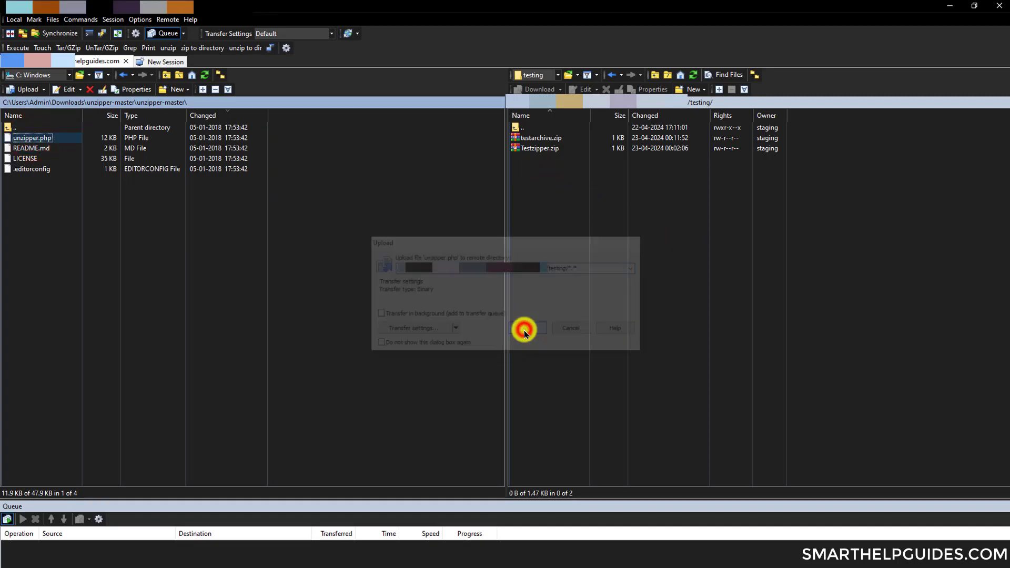
pyautogui.click(524, 328)
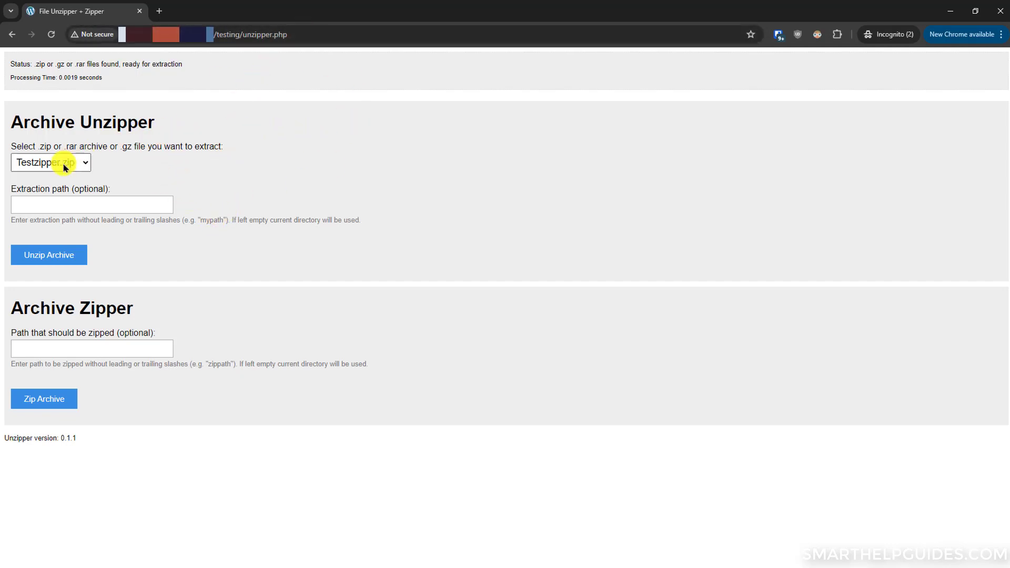
# Step: Pick testarchive.zip from the archive dropdown in File Unzipper + Zipper
pyautogui.click(51, 163)
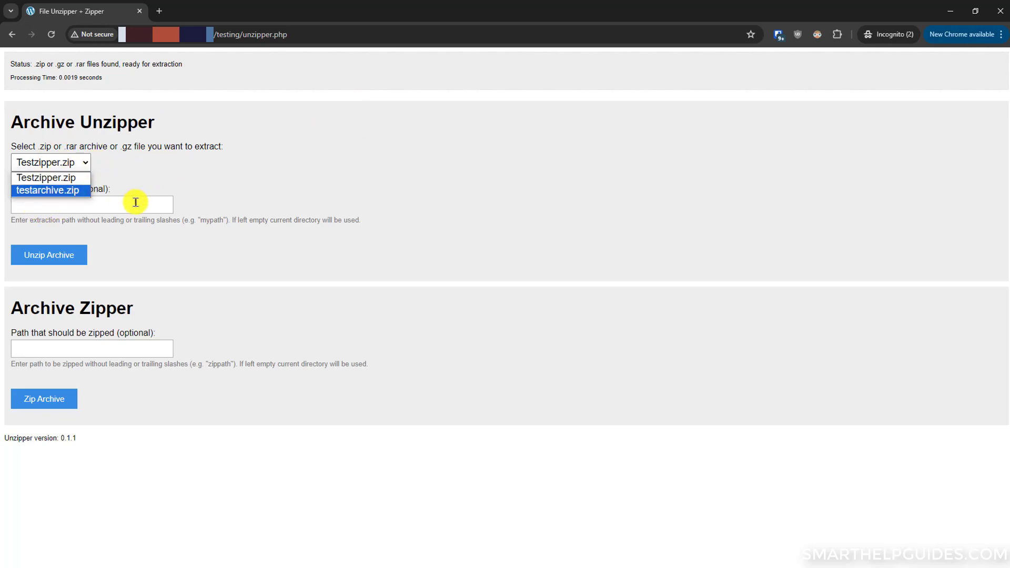
pyautogui.click(48, 190)
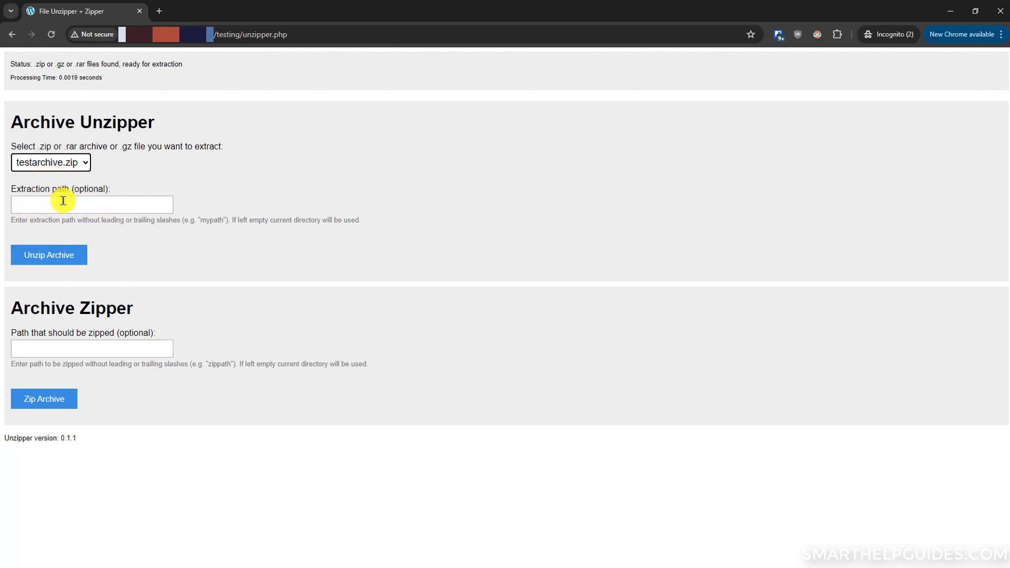
pyautogui.moveTo(135, 237)
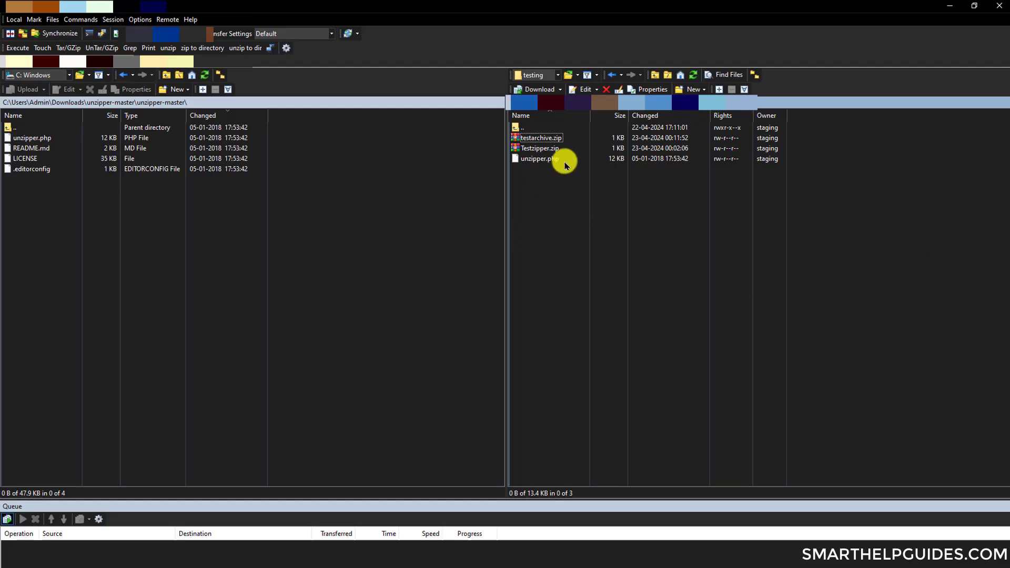
pyautogui.moveTo(552, 216)
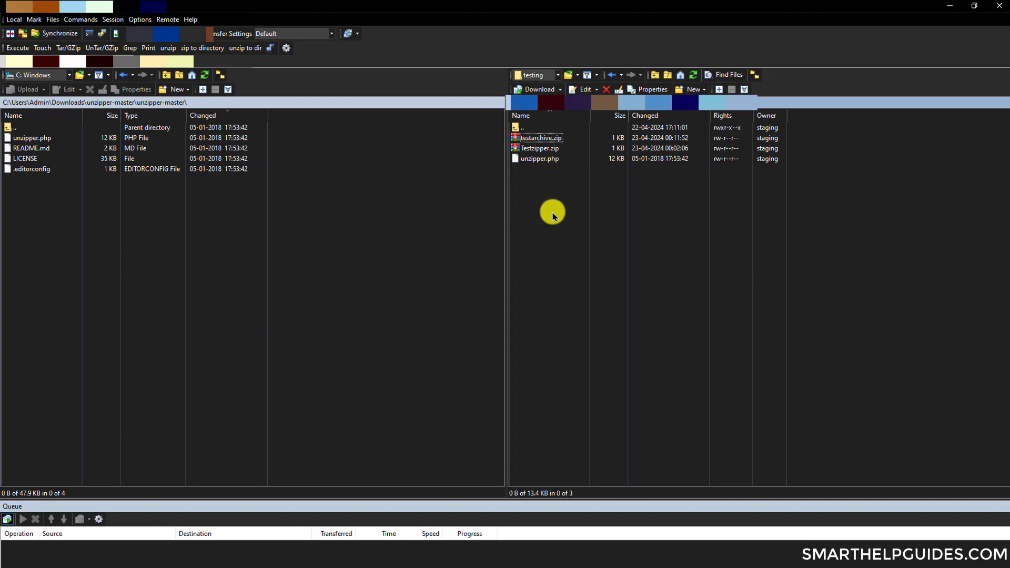
pyautogui.moveTo(560, 213)
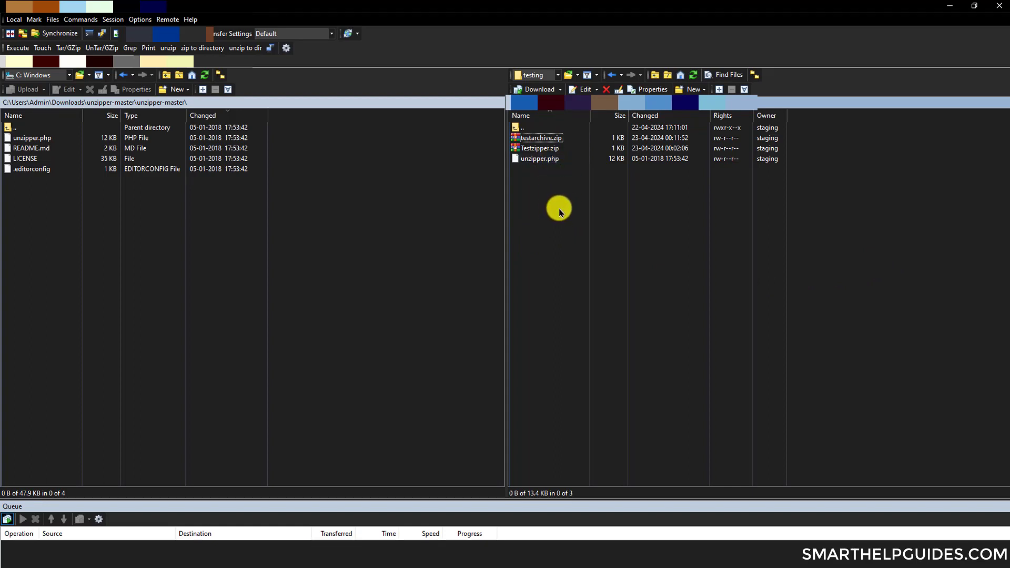
pyautogui.moveTo(544, 205)
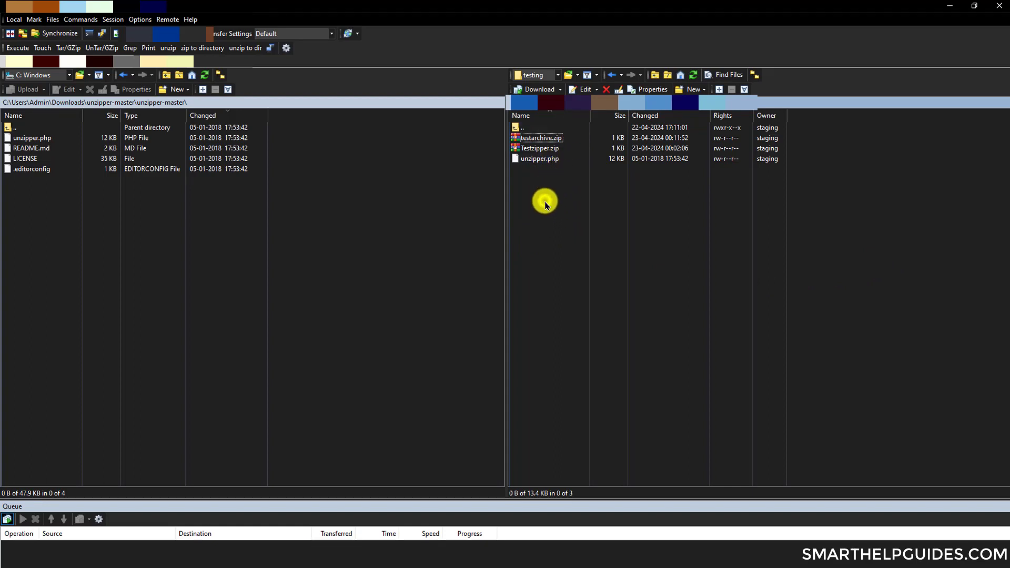
pyautogui.moveTo(586, 213)
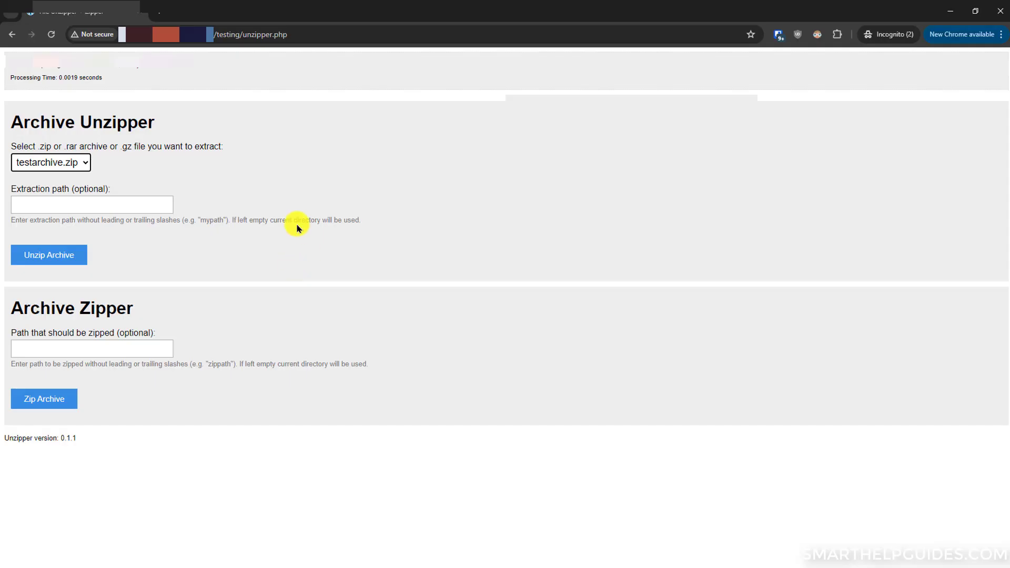
# Step: Run Unzip Archive on testarchive.zip
pyautogui.click(49, 256)
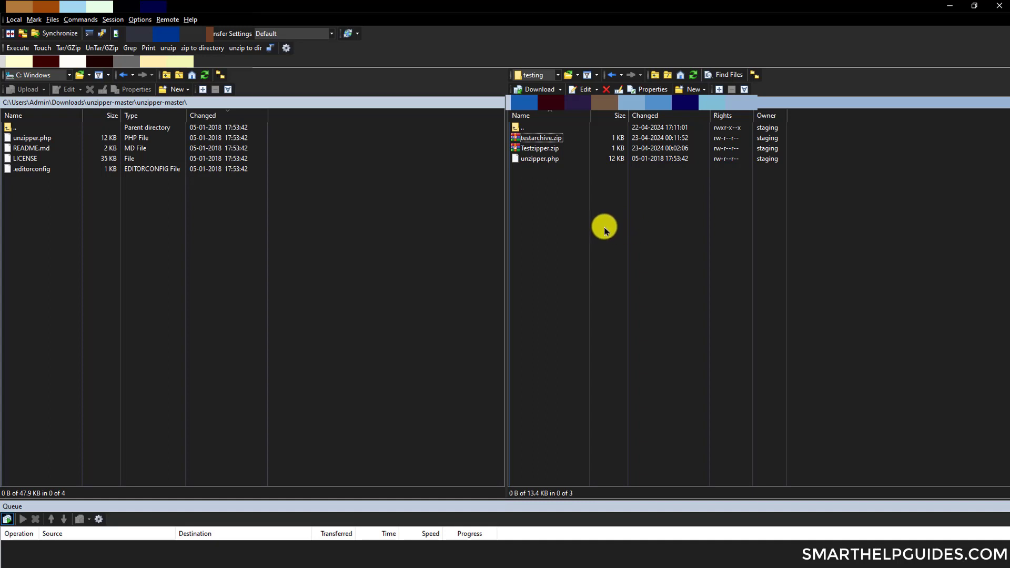
# Step: Refresh the remote testing folder to show the five extracted file1 text files
pyautogui.rightClick(605, 227)
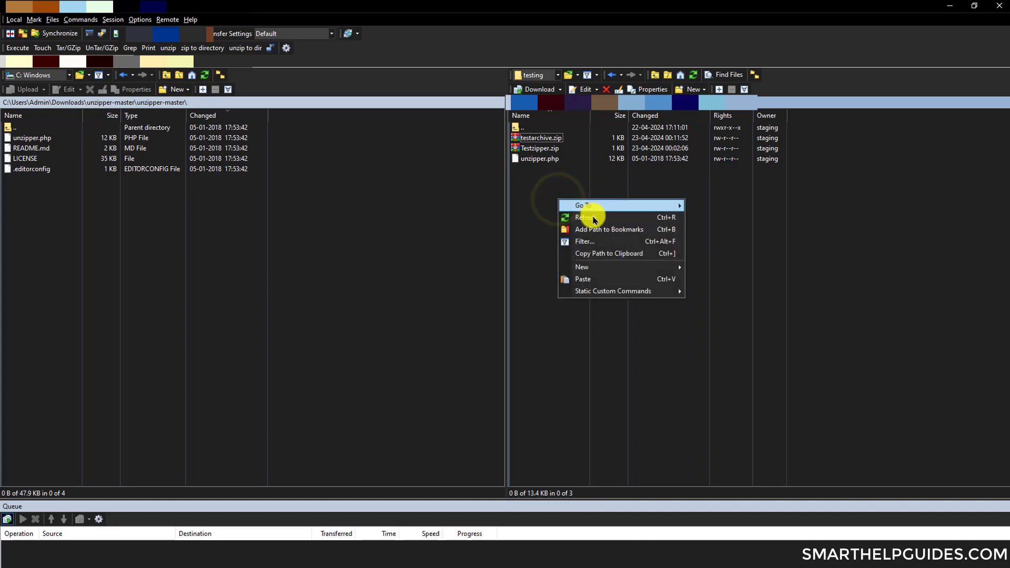
pyautogui.click(583, 217)
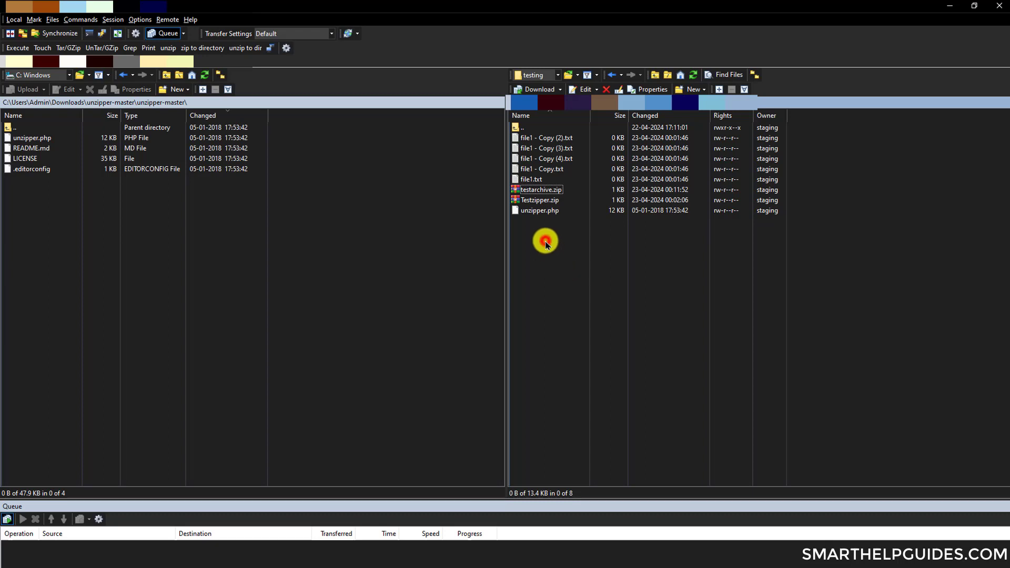
pyautogui.click(540, 210)
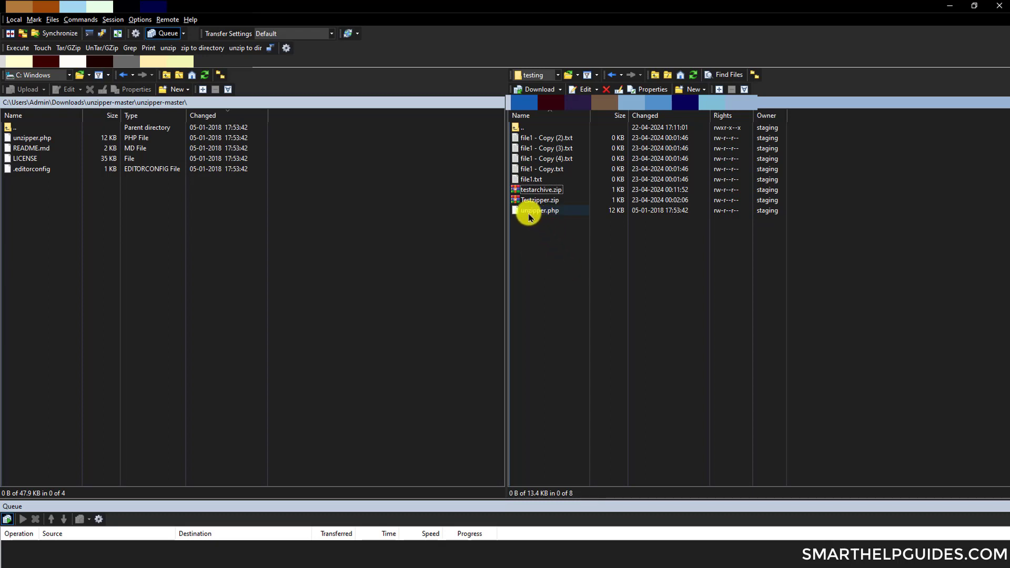
# Step: Select unzipper.php in the remote folder and confirm its deletion
pyautogui.click(540, 210)
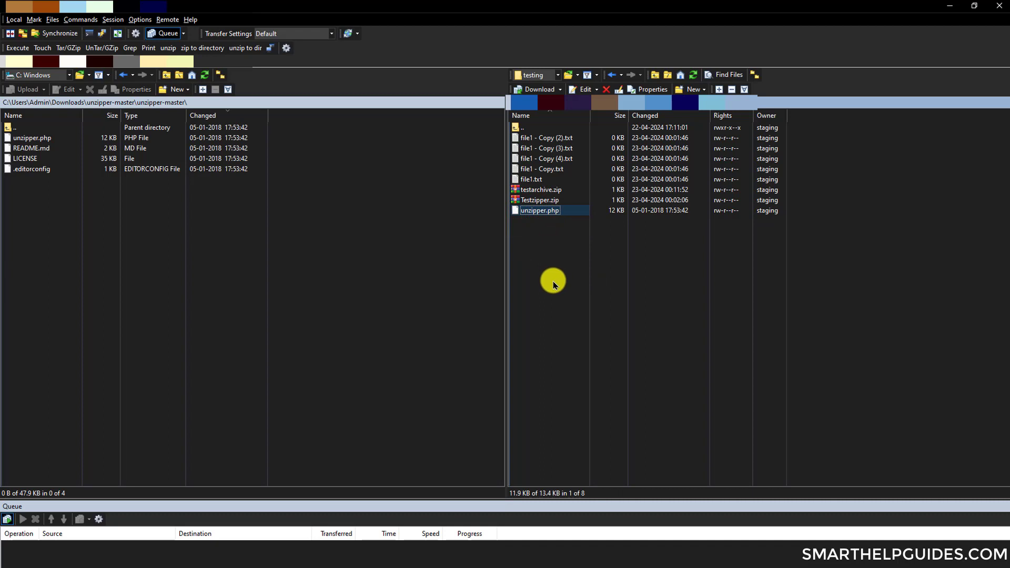
pyautogui.moveTo(573, 281)
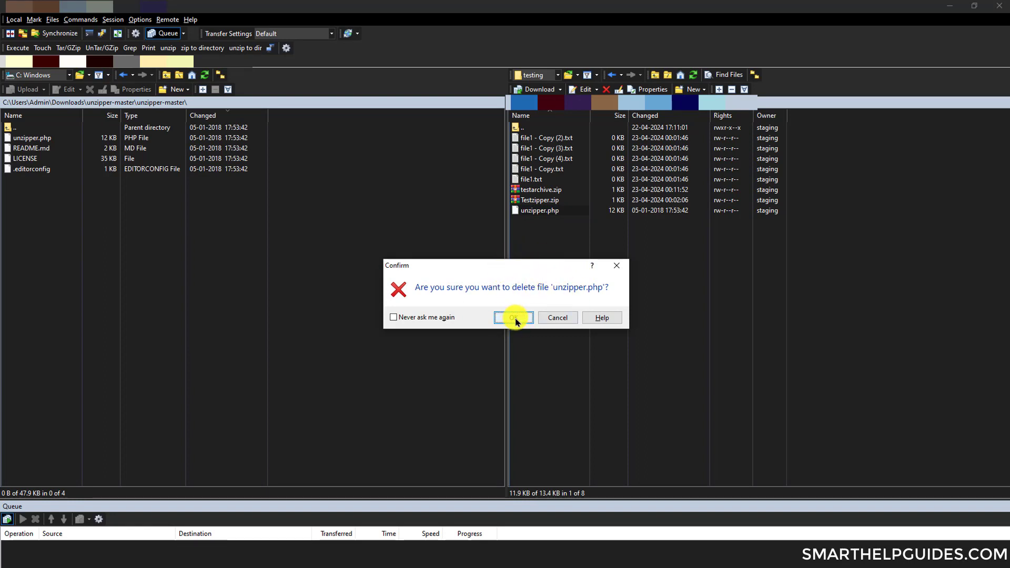
pyautogui.click(512, 317)
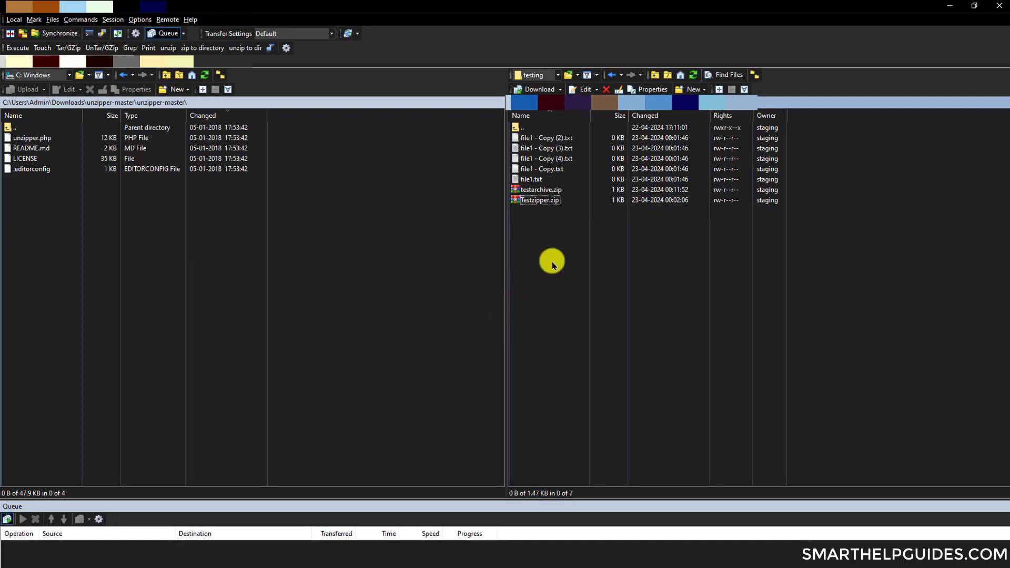